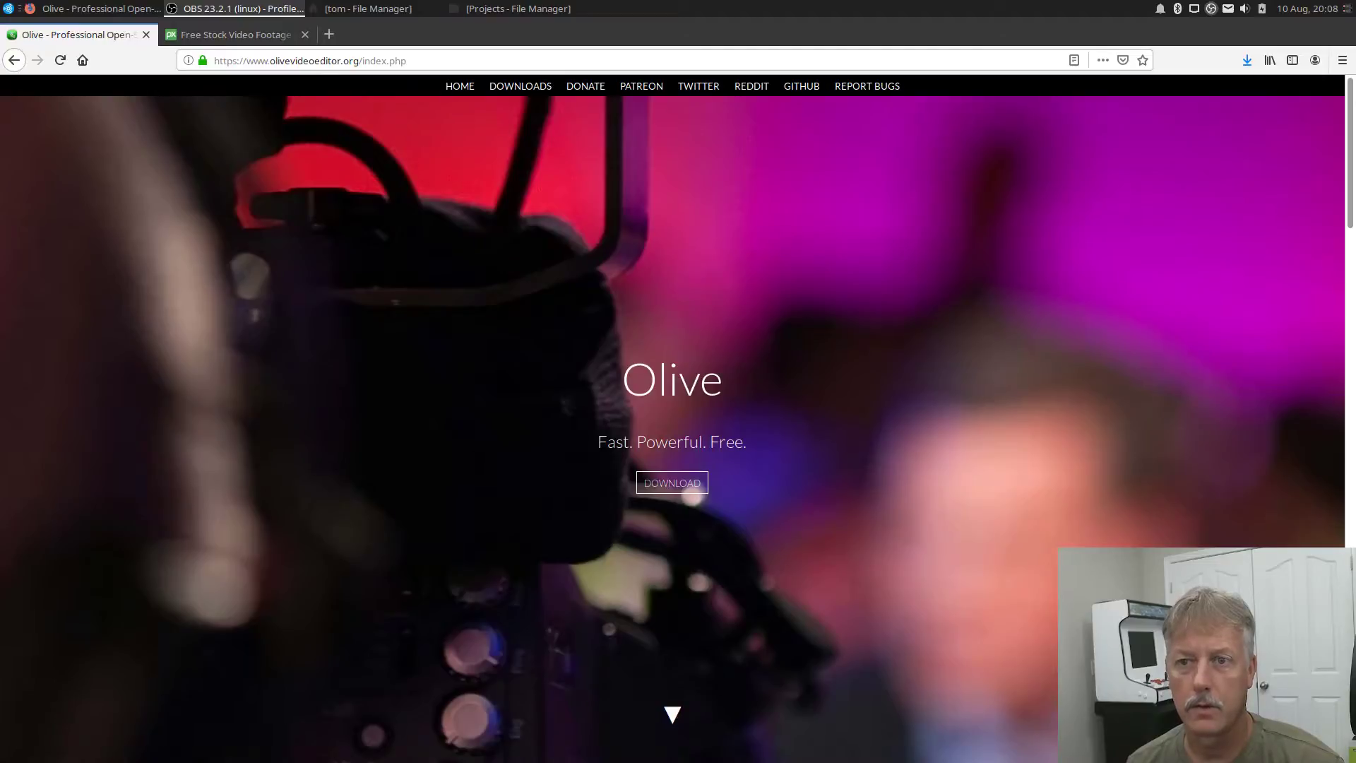
Go to olivevideoeditor.org's download page listing Windows, Mac and Linux 0.1.0 Alpha builds.
click(277, 61)
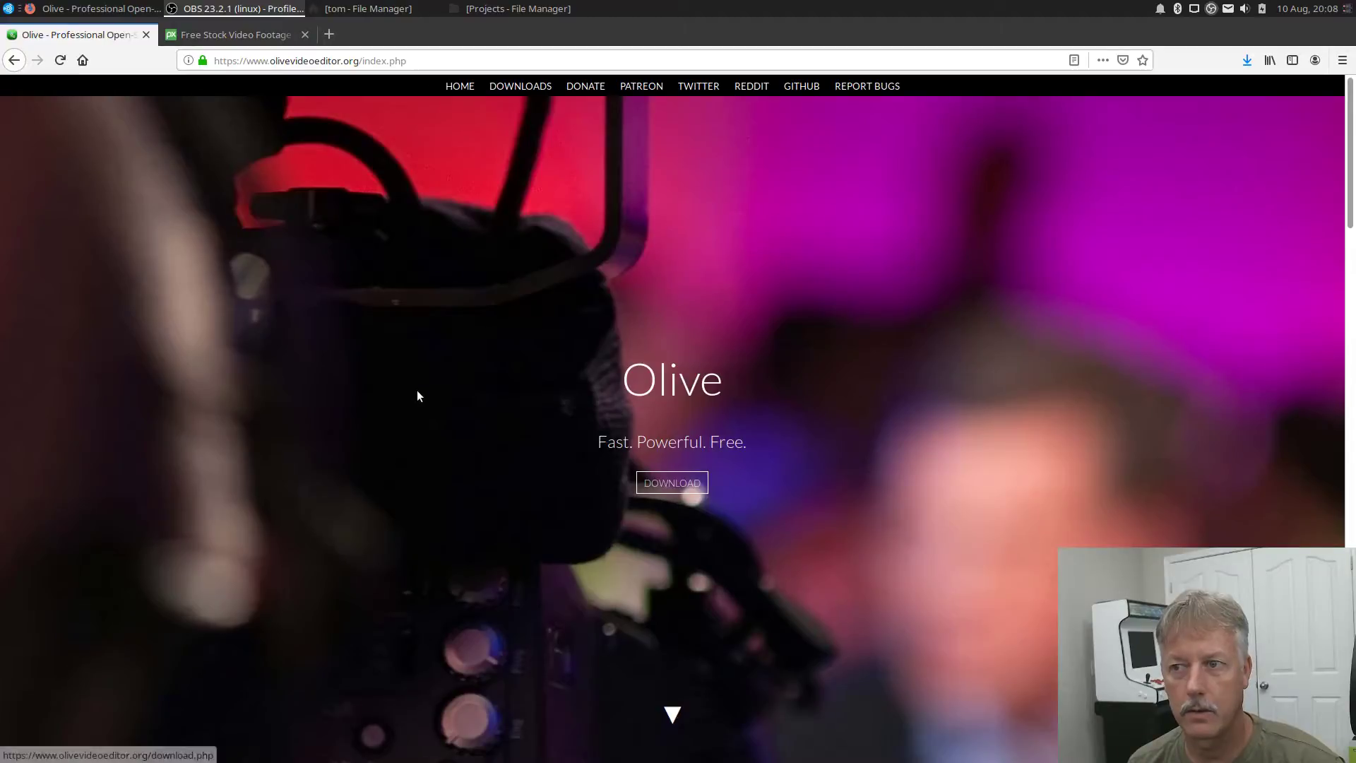
scroll(down, 3)
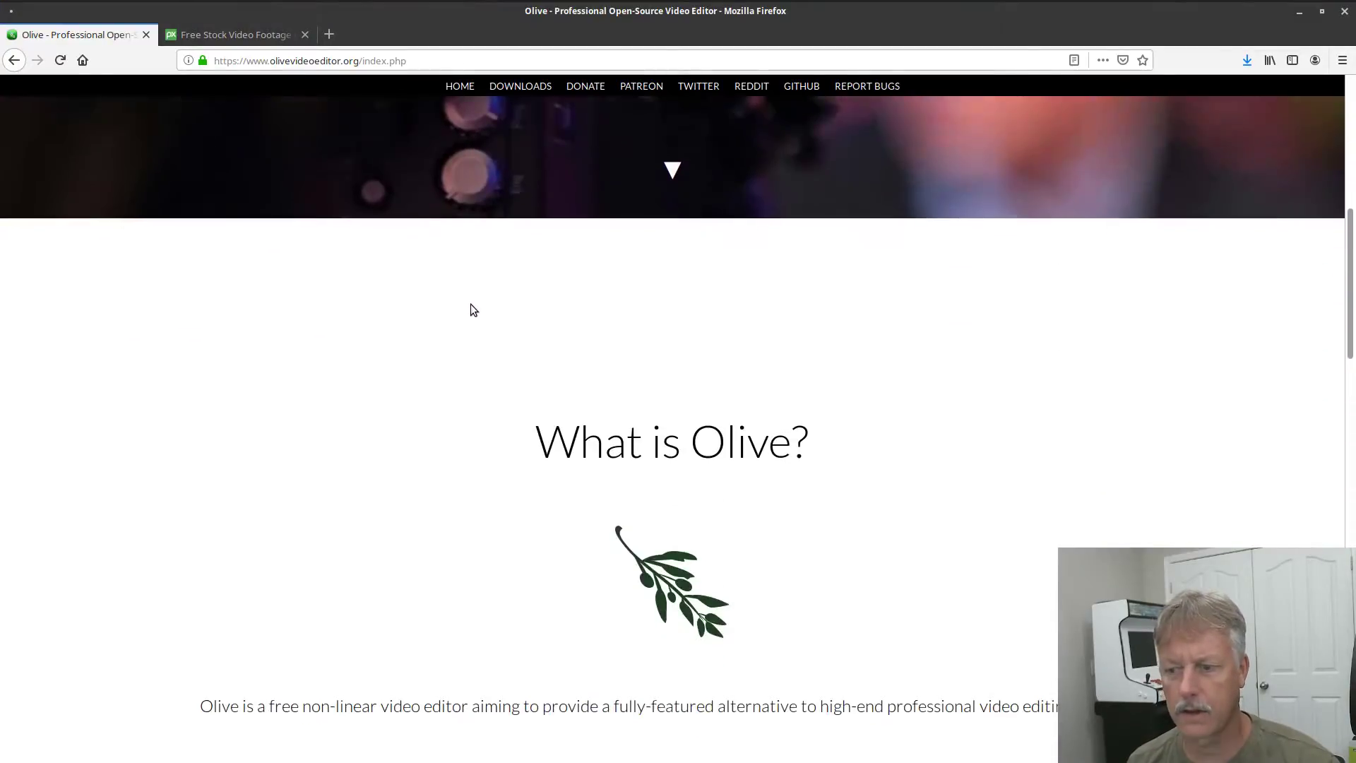
scroll(up, 3)
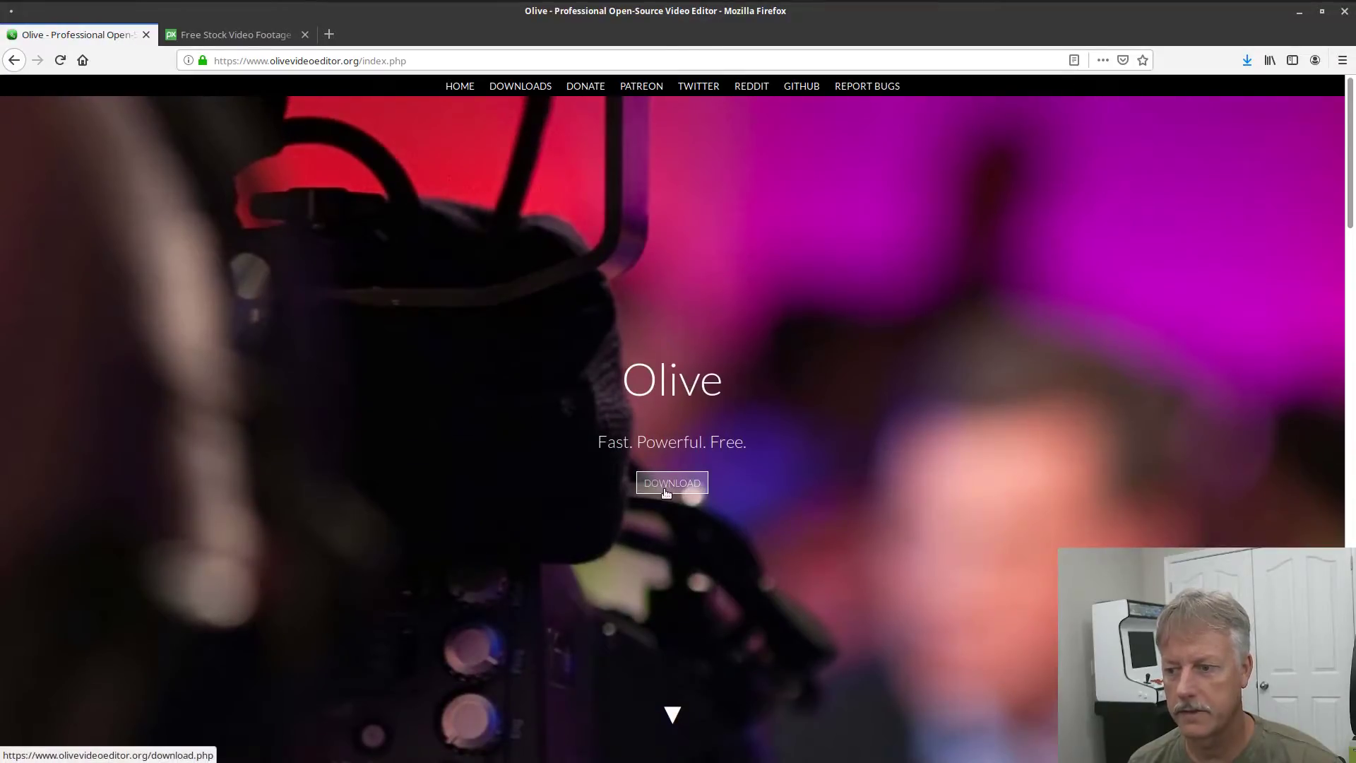
click(671, 482)
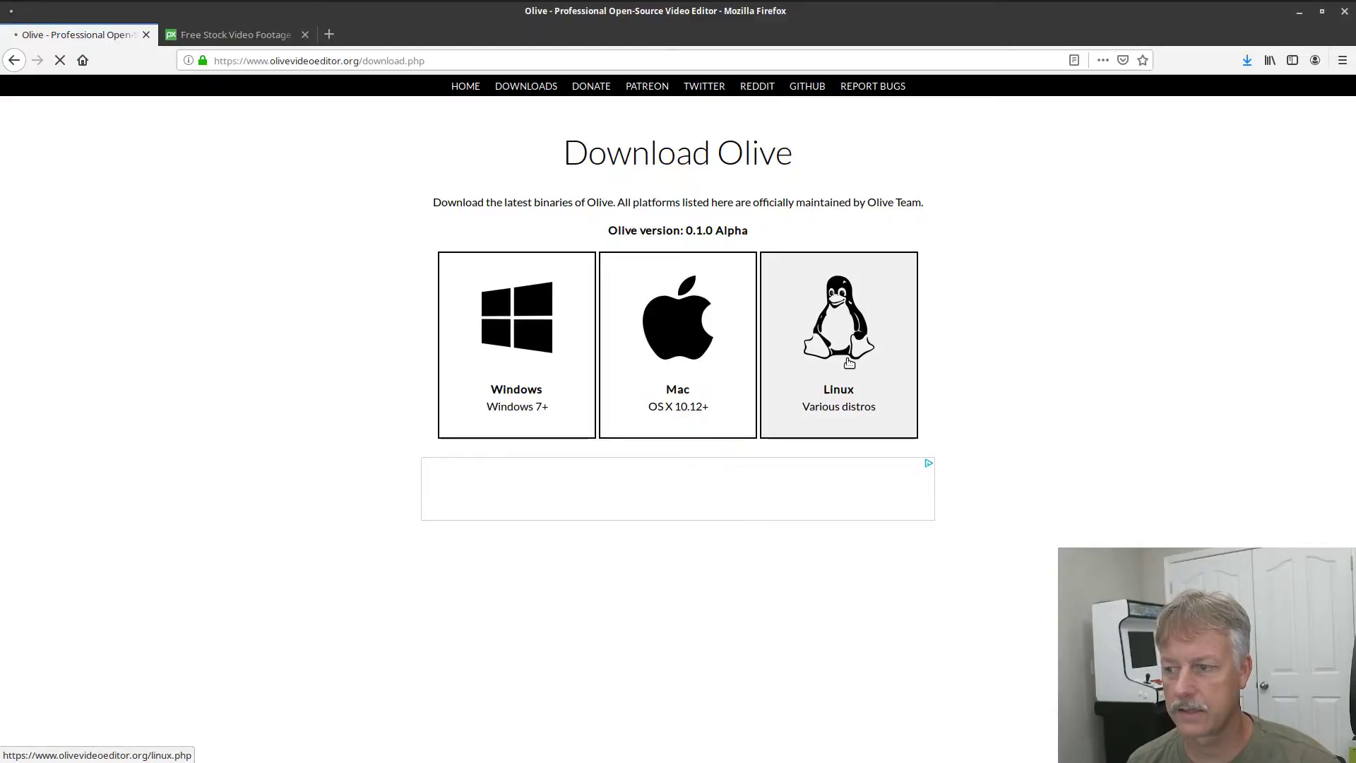
On Olive's Linux instructions page, copy the sudo add-apt-repository command.
click(837, 344)
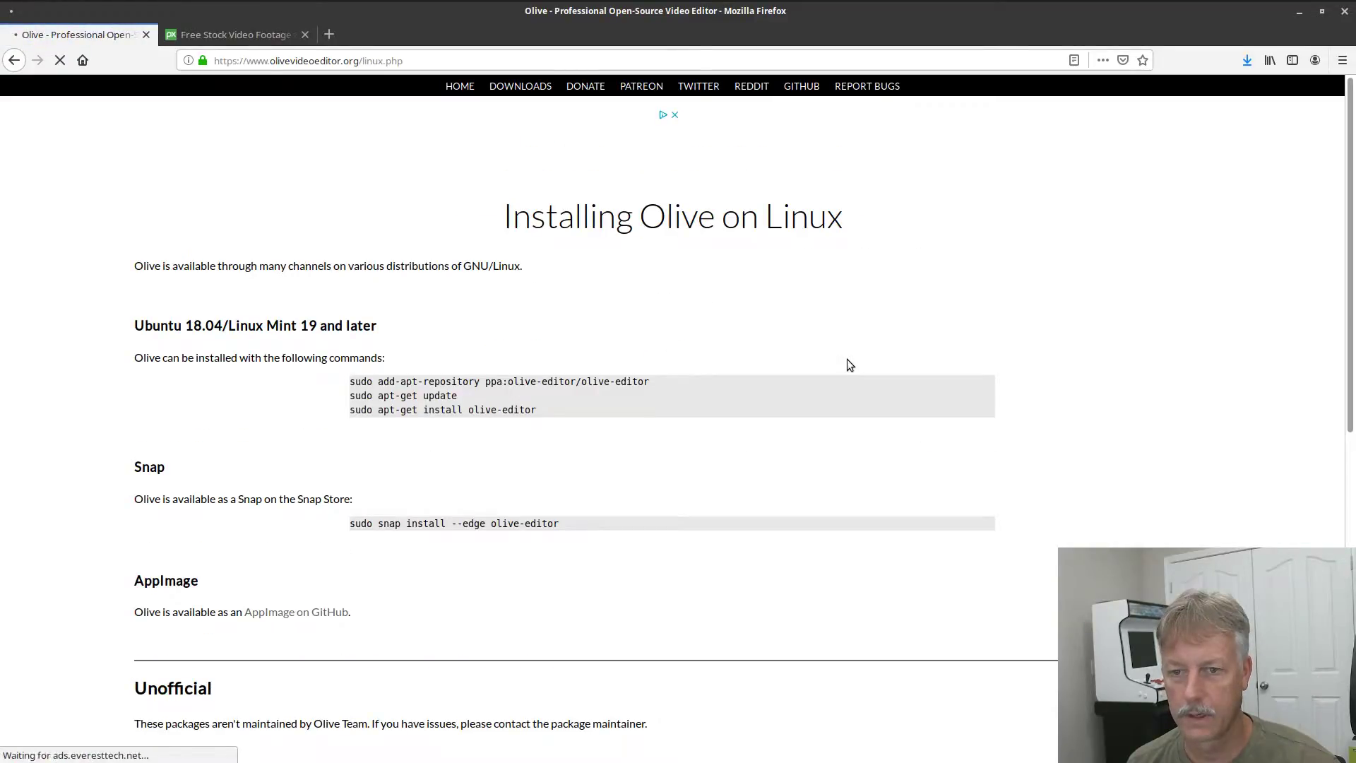
mouse_move(470, 336)
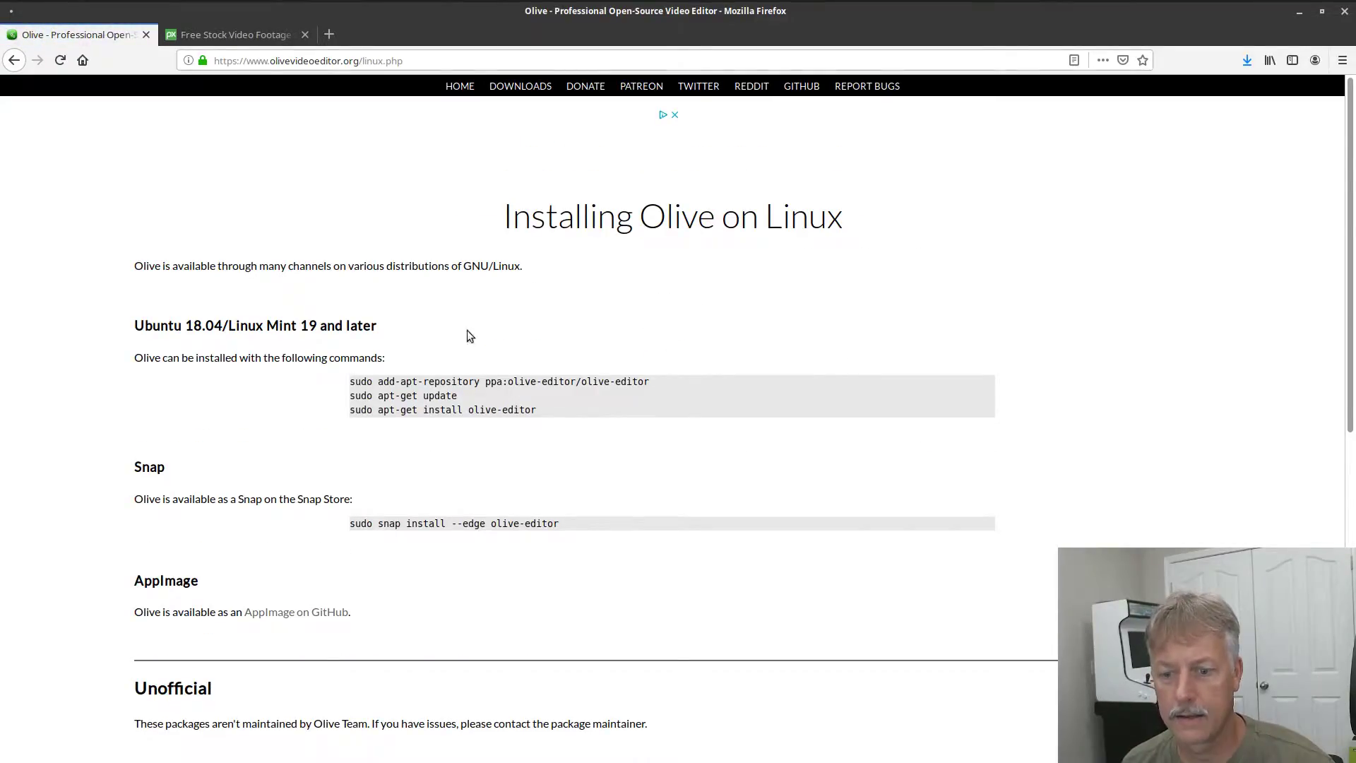
scroll(down, 3)
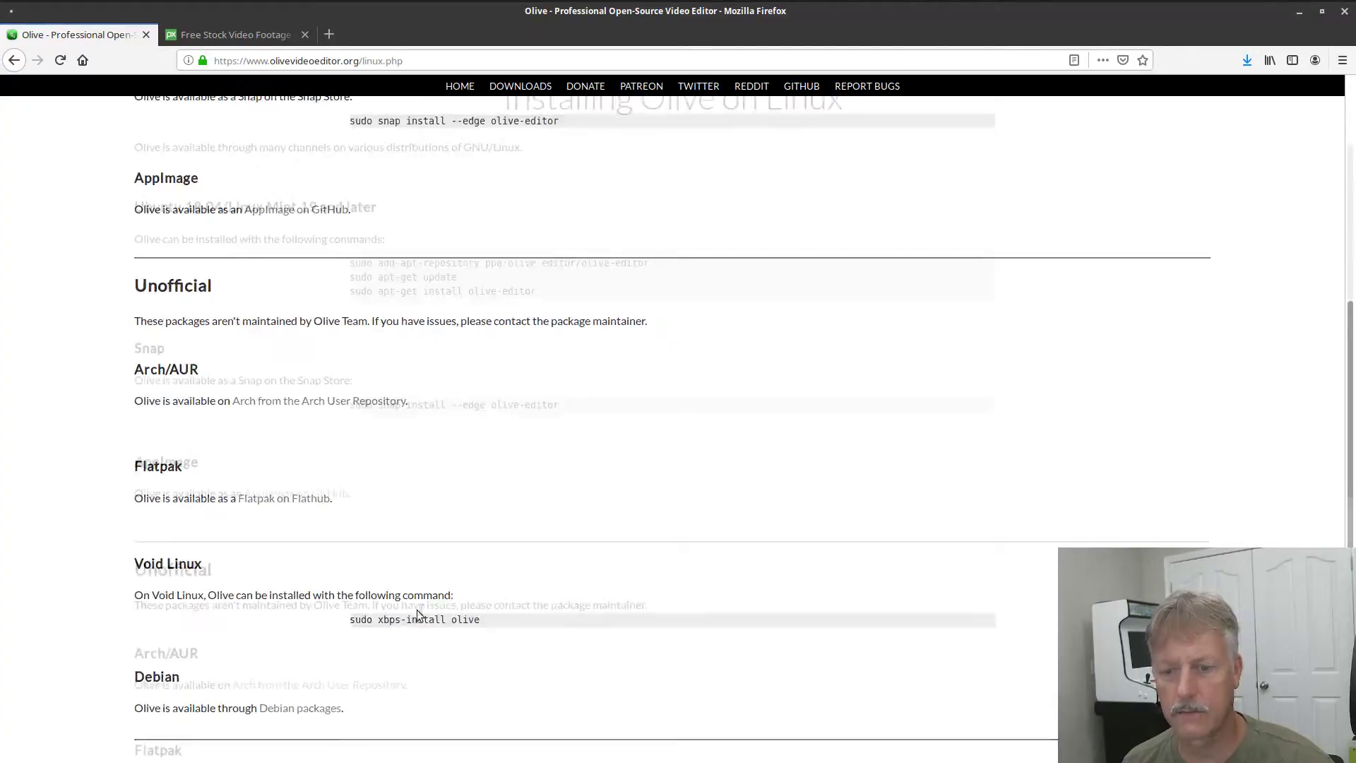
scroll(up, 3)
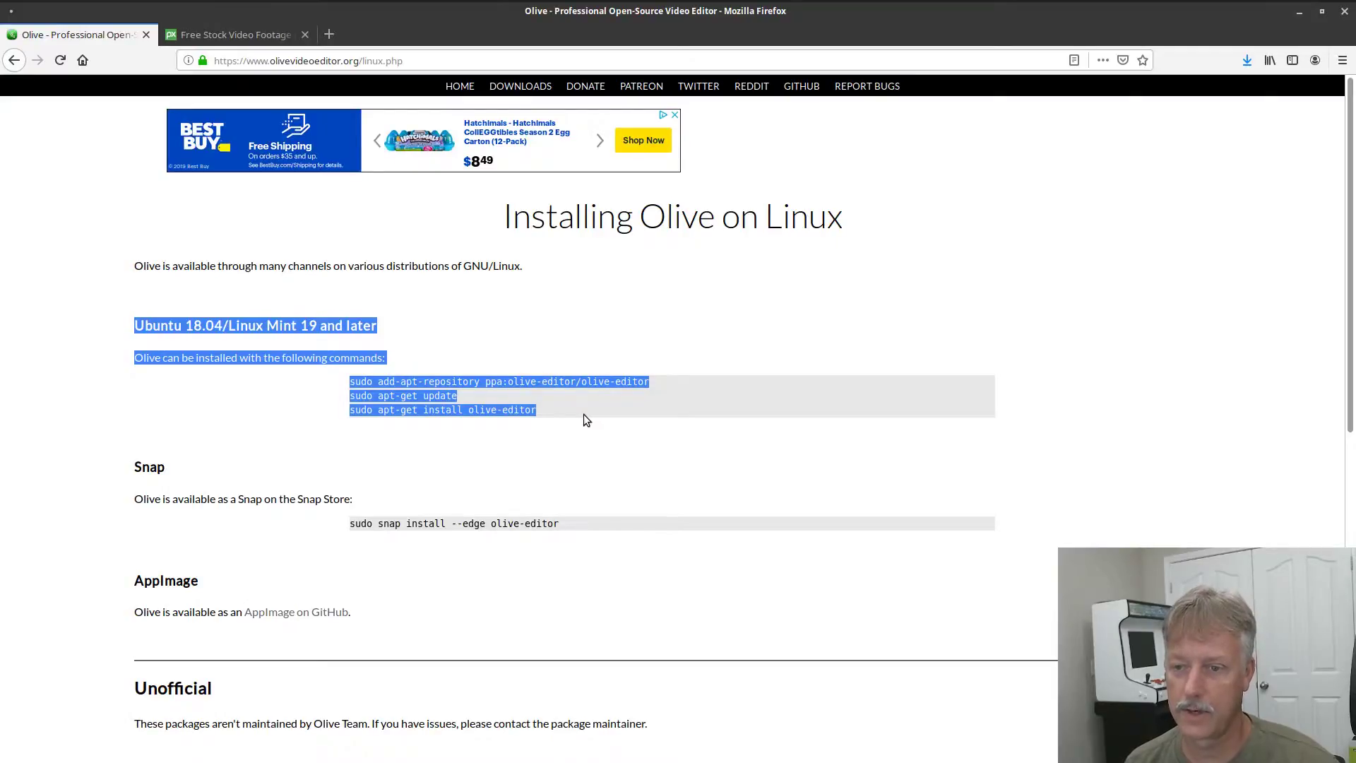
mouse_move(439, 381)
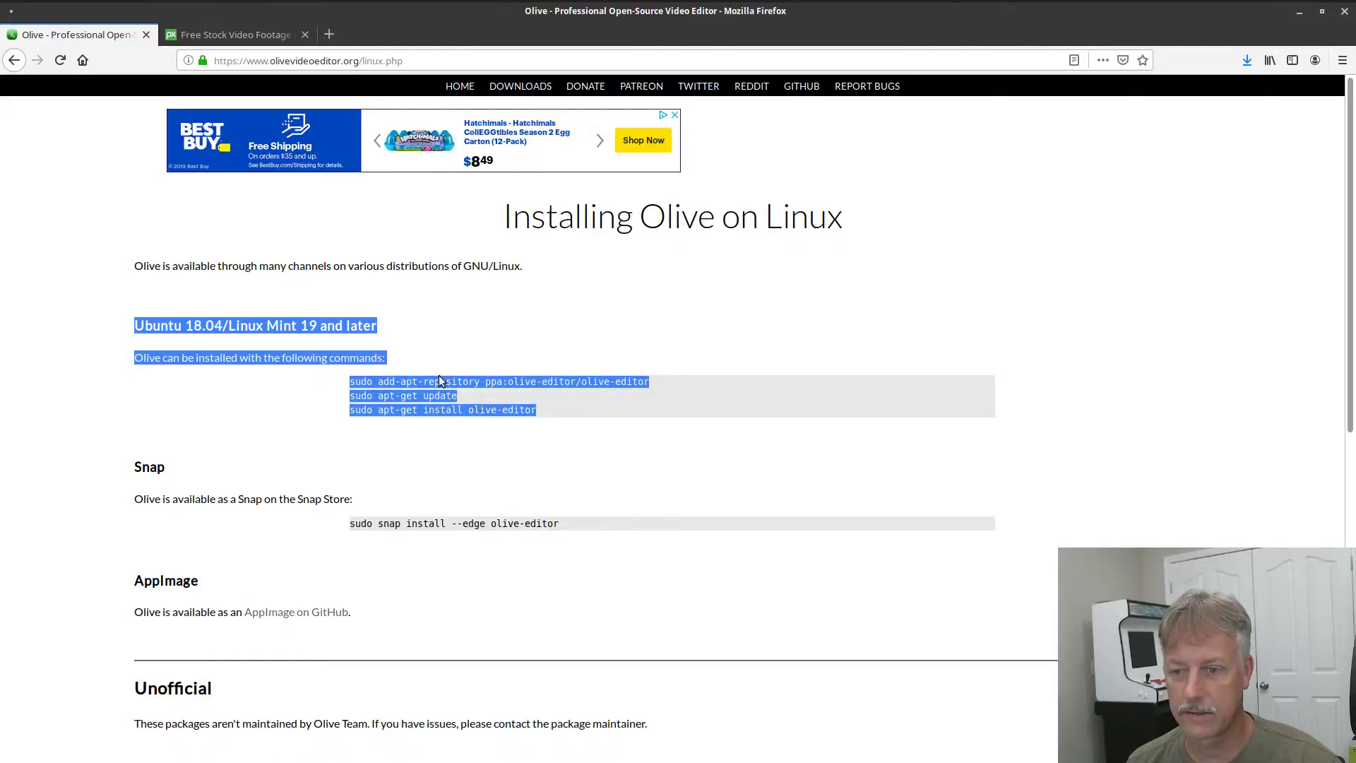
click(332, 381)
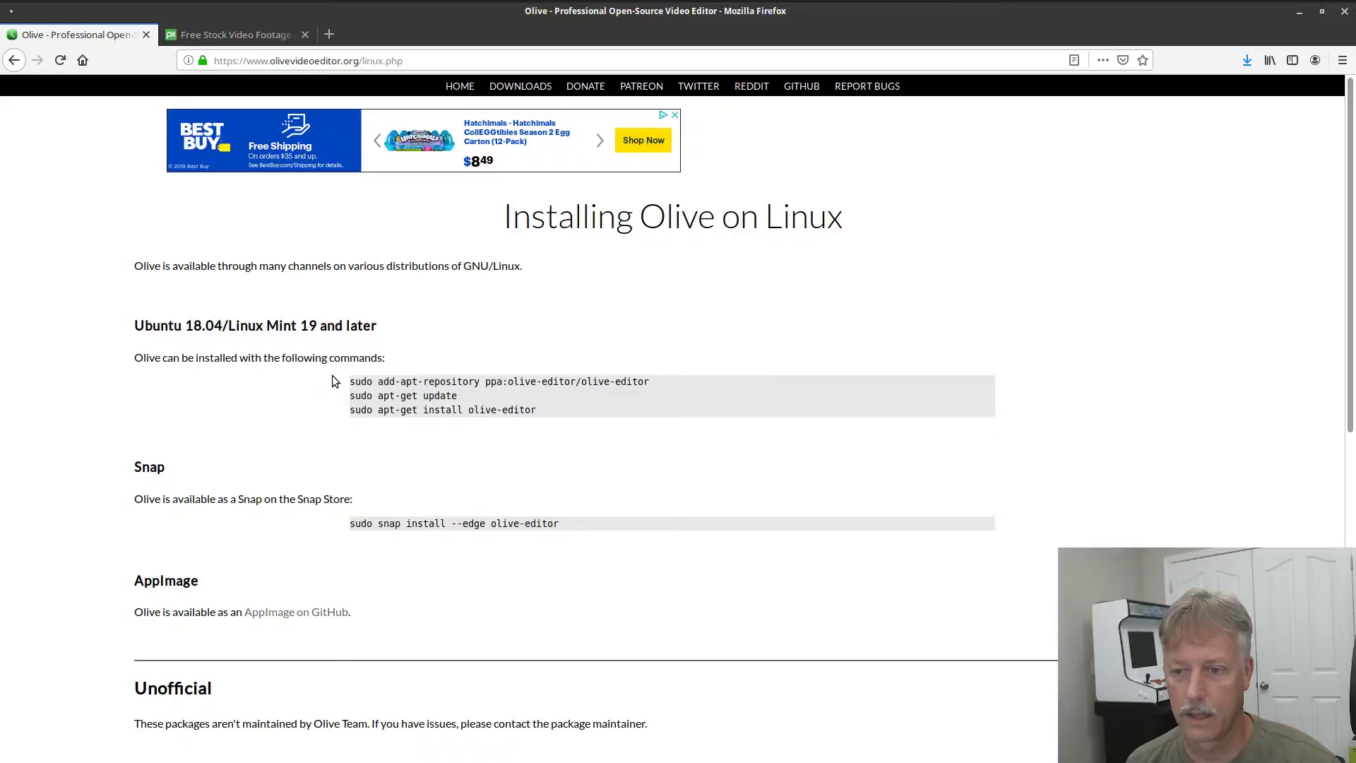
mouse_move(559, 413)
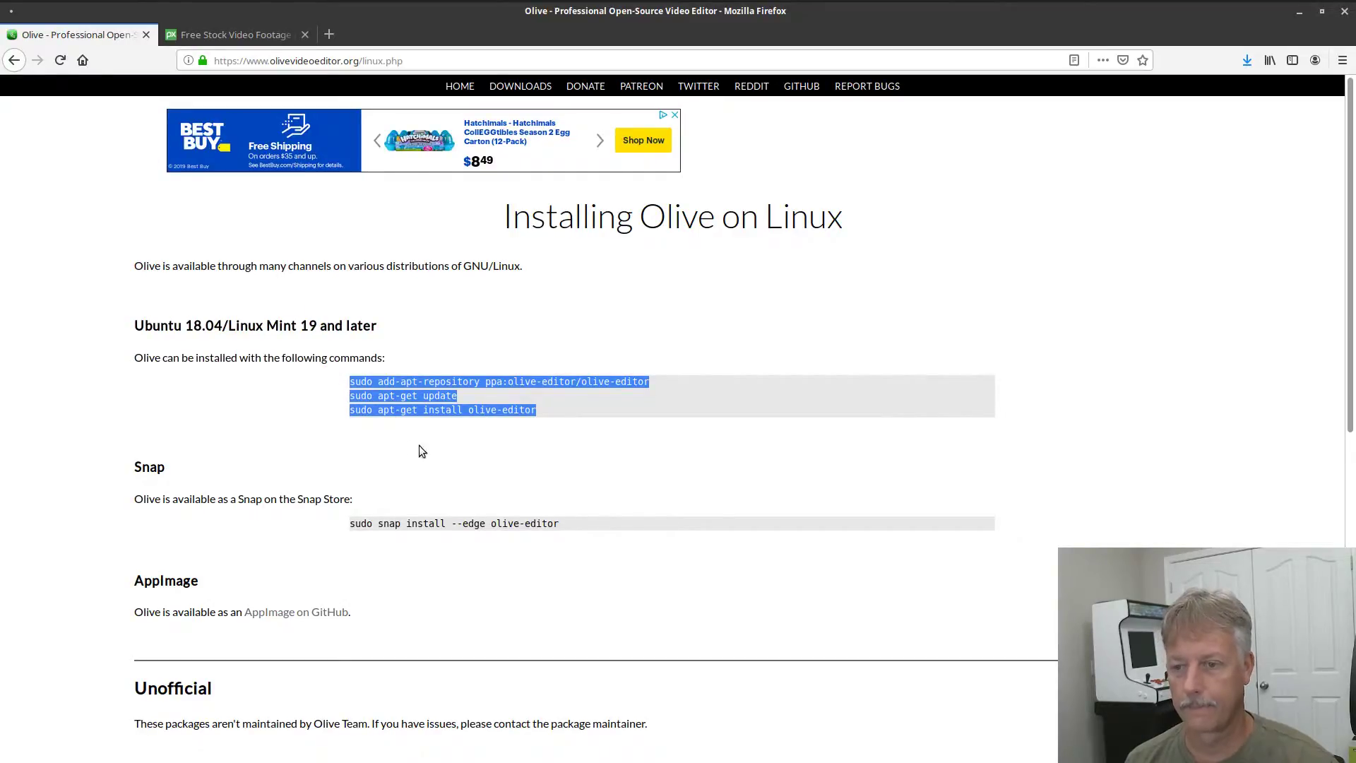
click(679, 386)
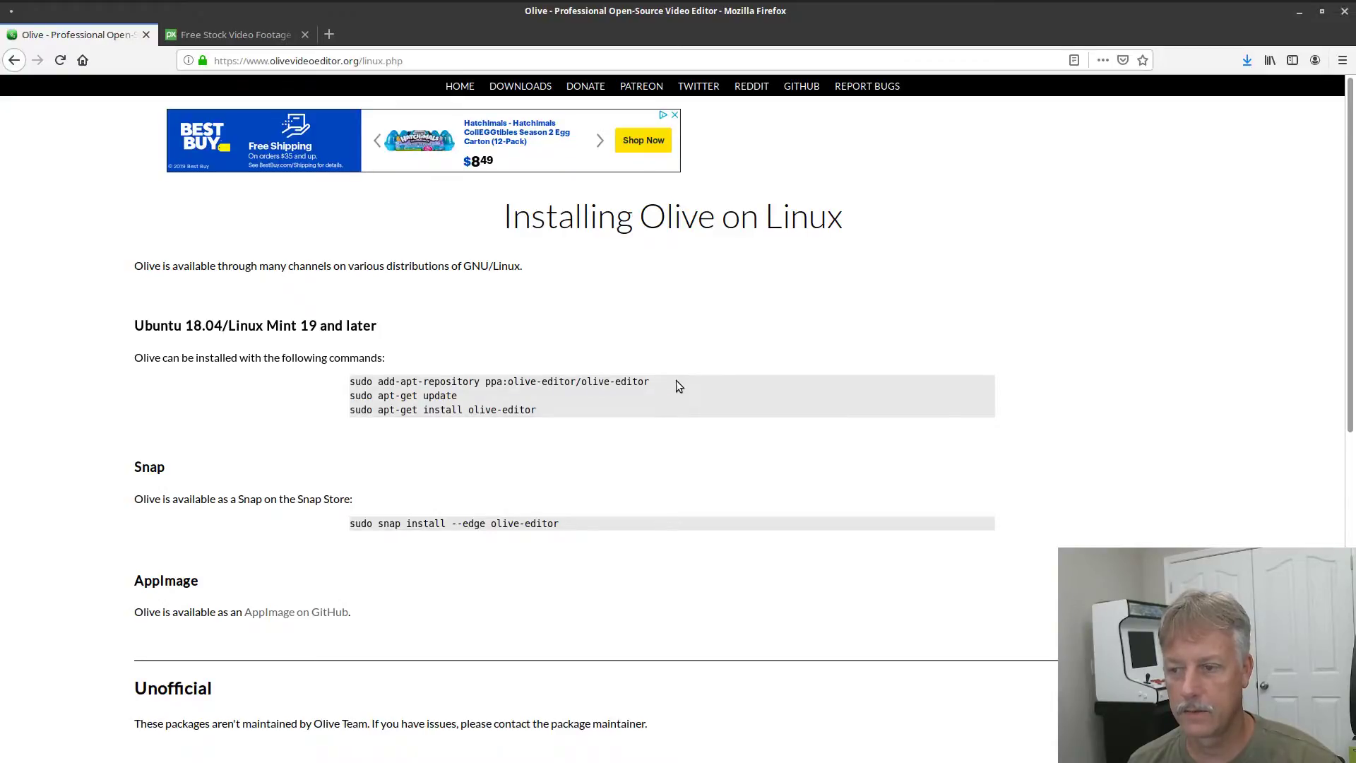
right_click(497, 381)
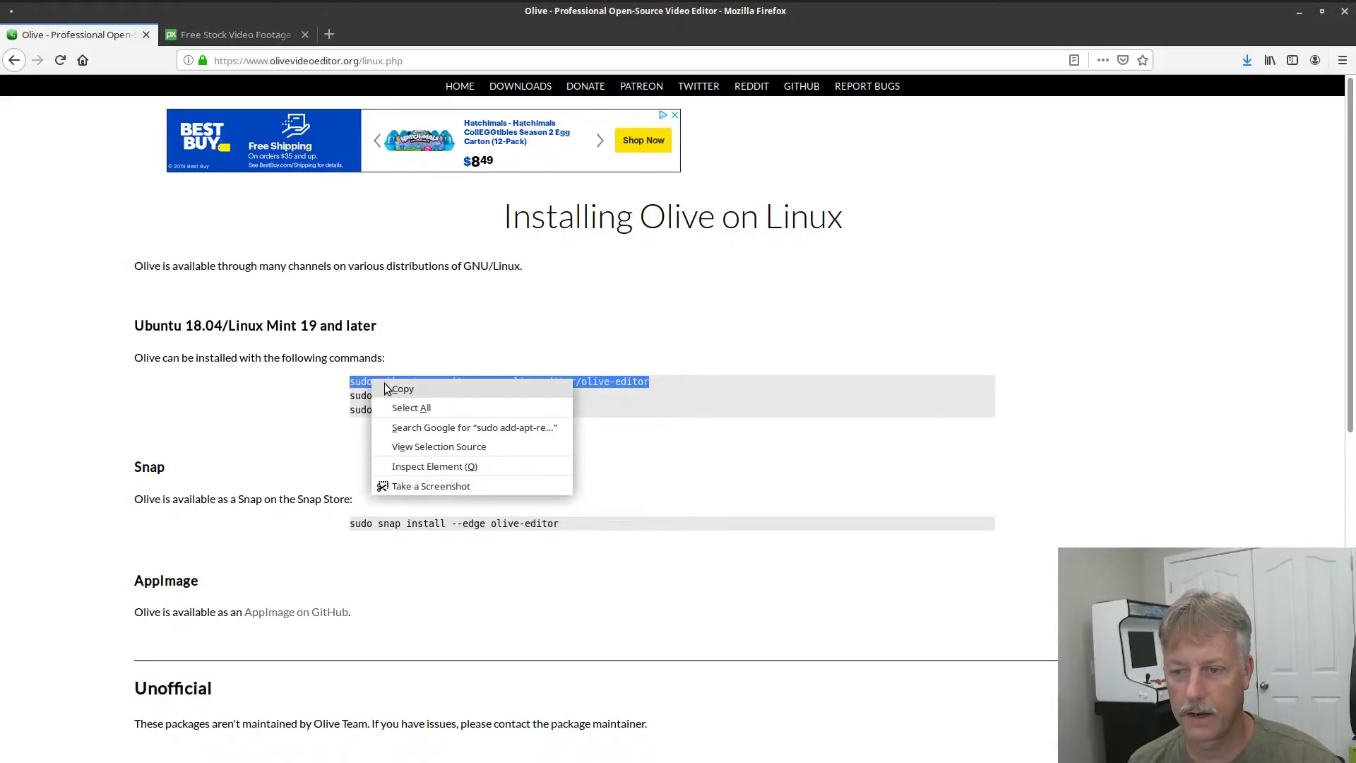
click(401, 389)
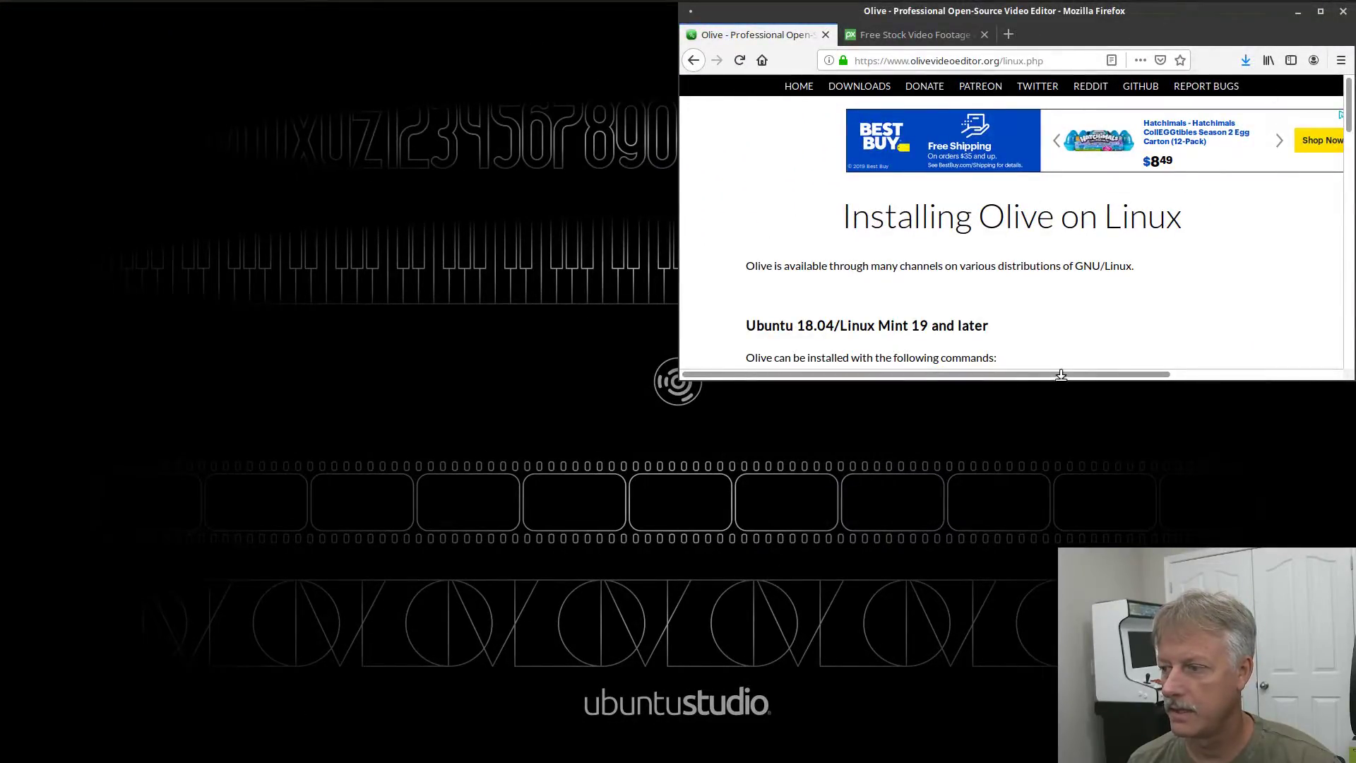
In a Desktop terminal, run the pasted add-apt-repository command and confirm adding the PPA.
right_click(294, 265)
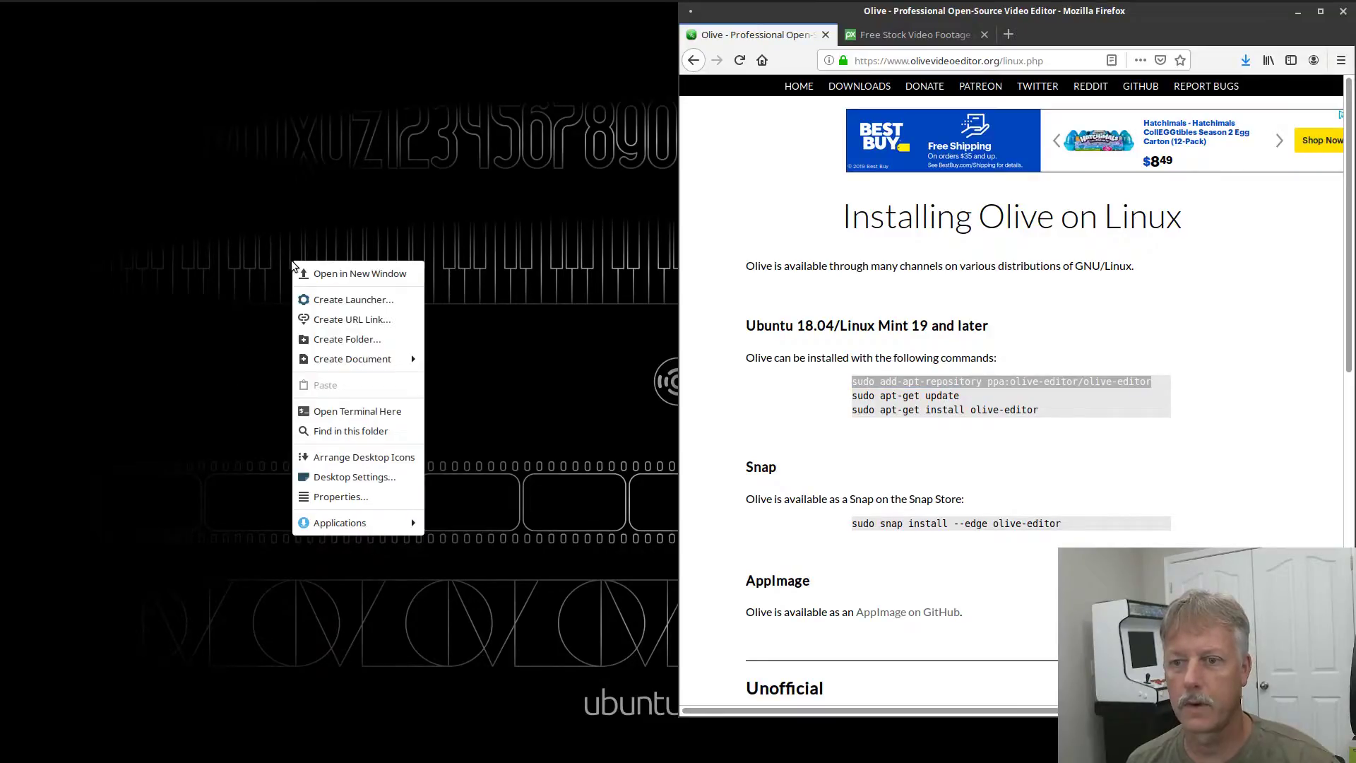
click(385, 417)
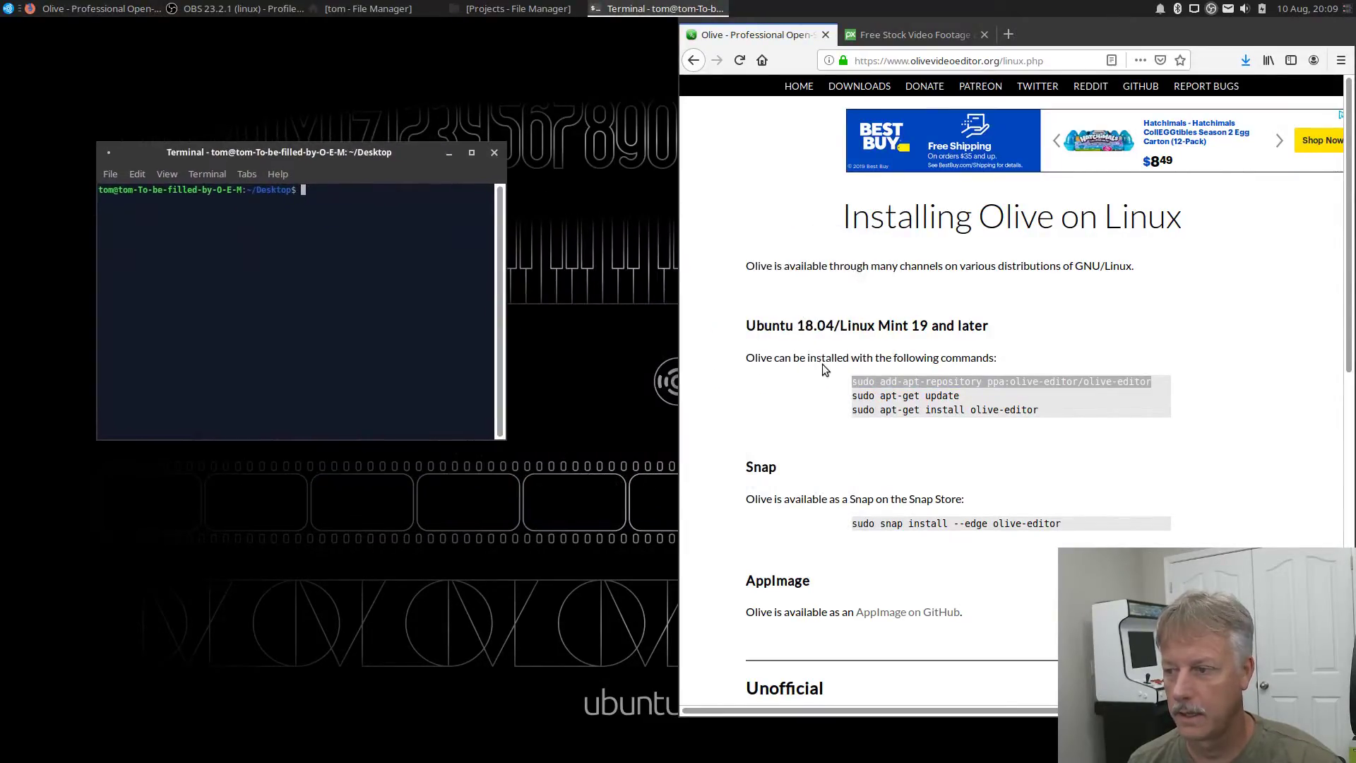
mouse_move(682, 354)
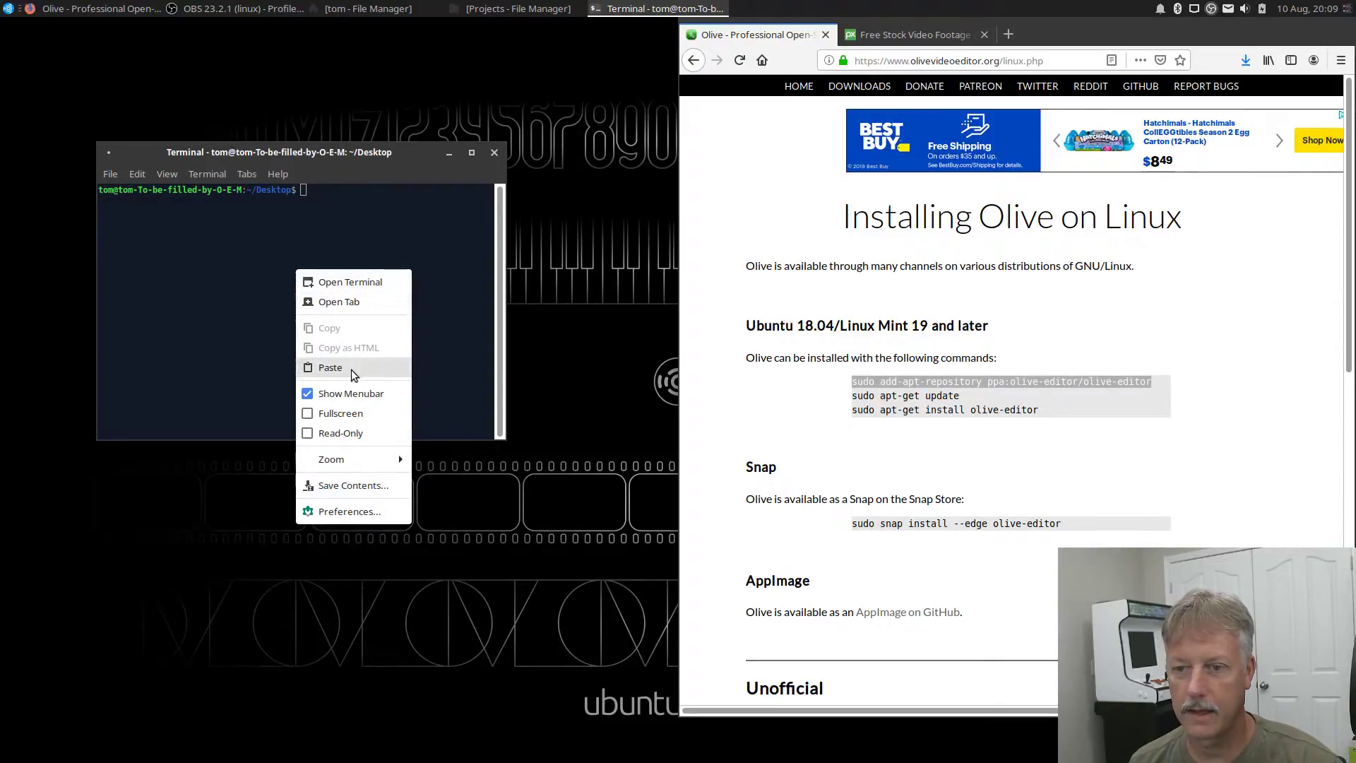
click(330, 367)
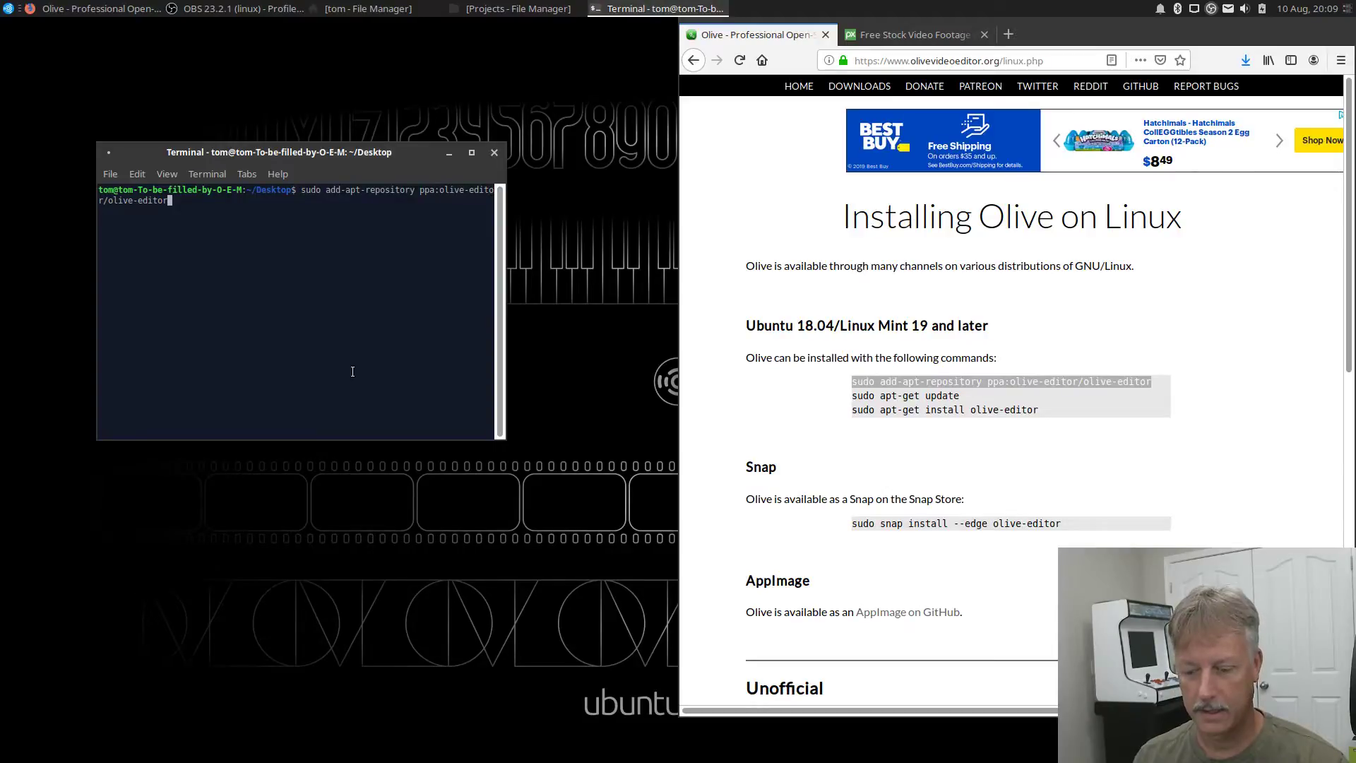
key(Return)
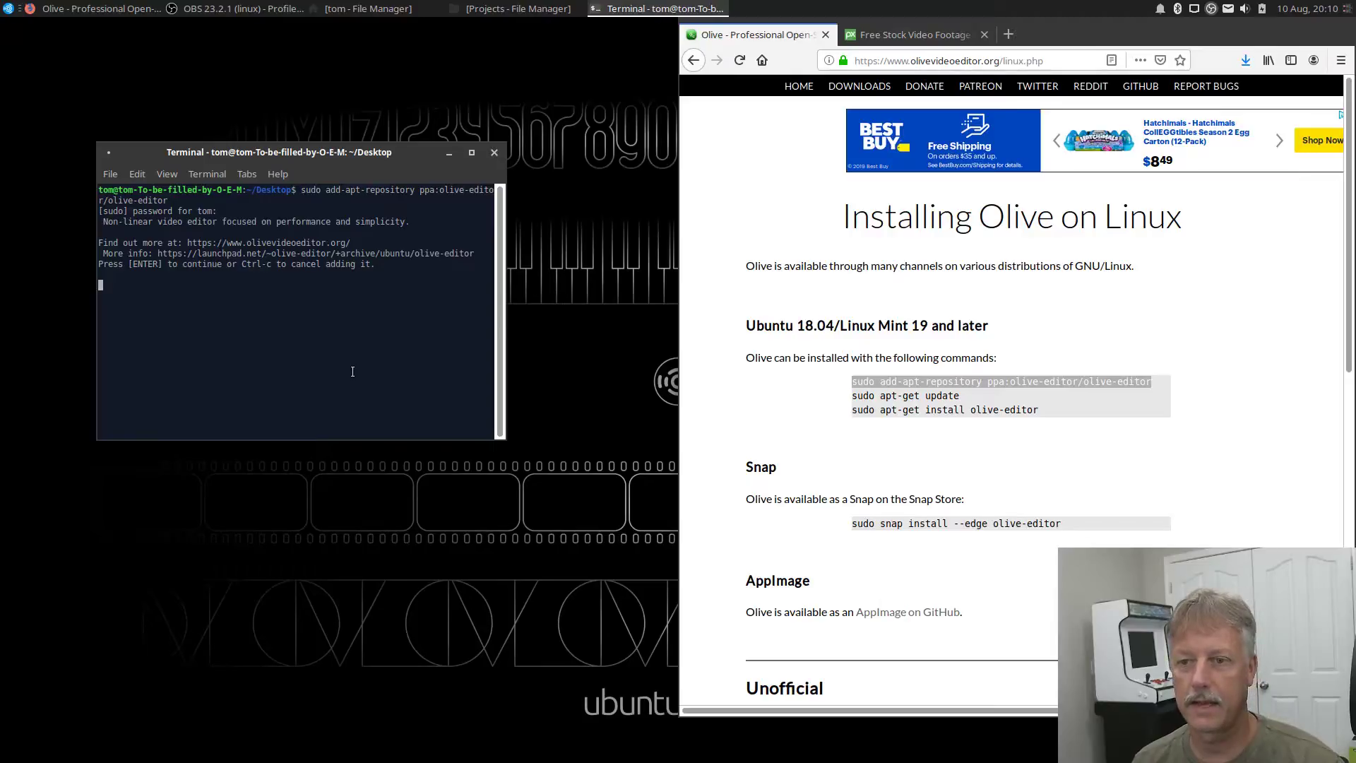
key(Return)
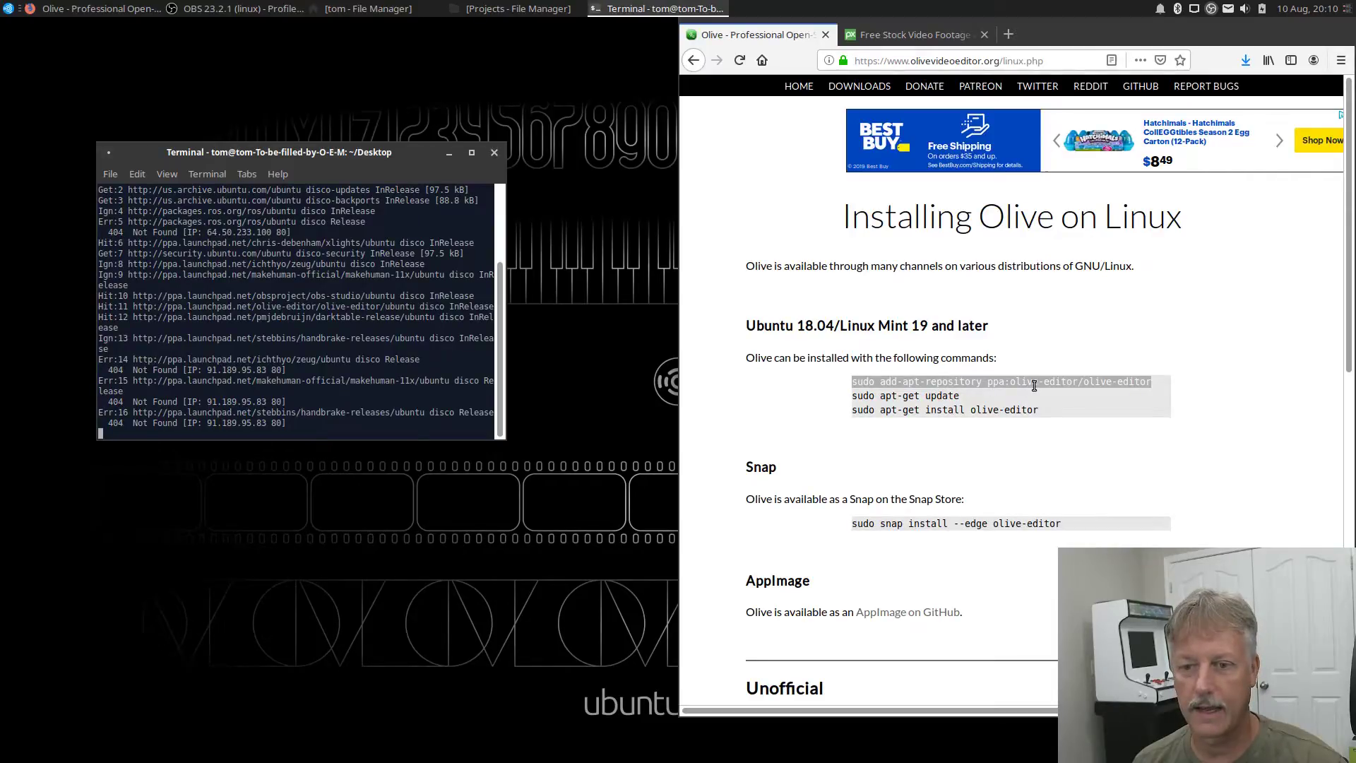
mouse_move(980, 400)
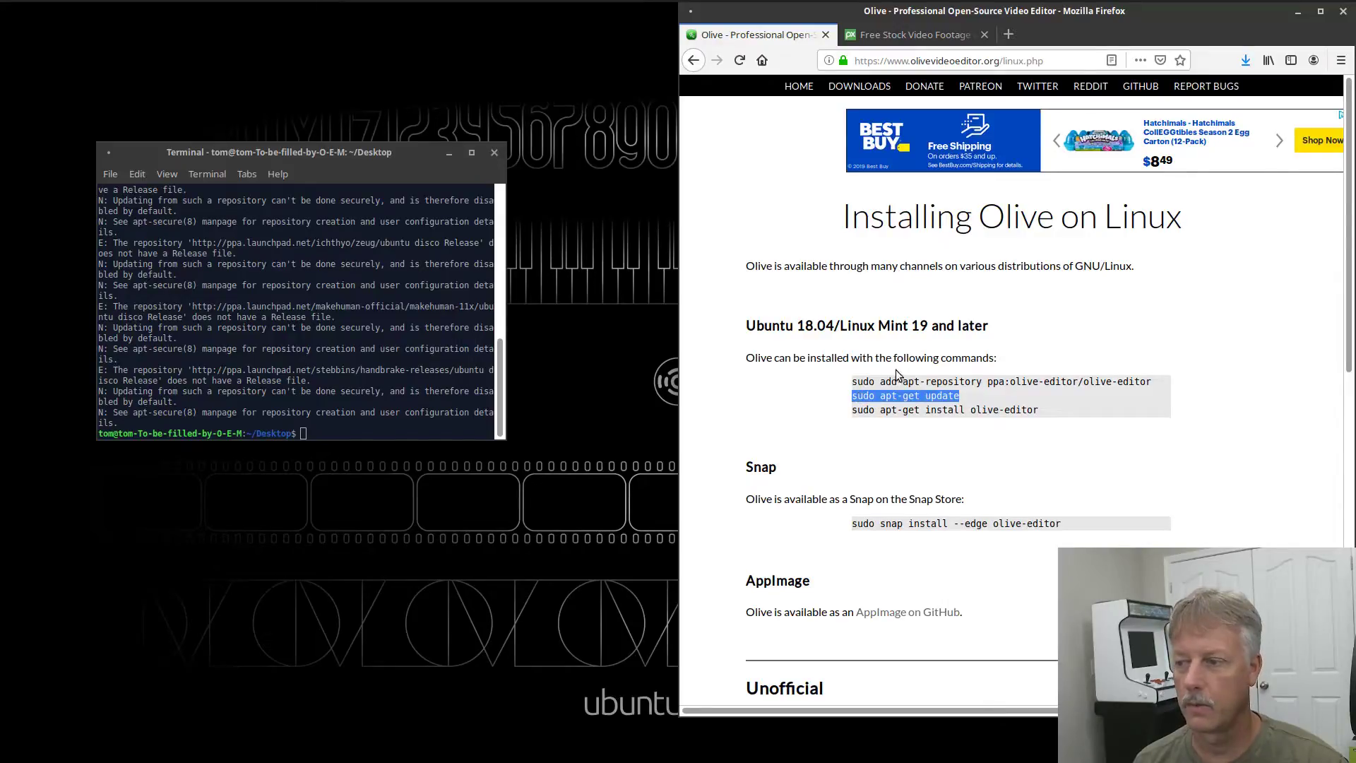
mouse_move(741, 344)
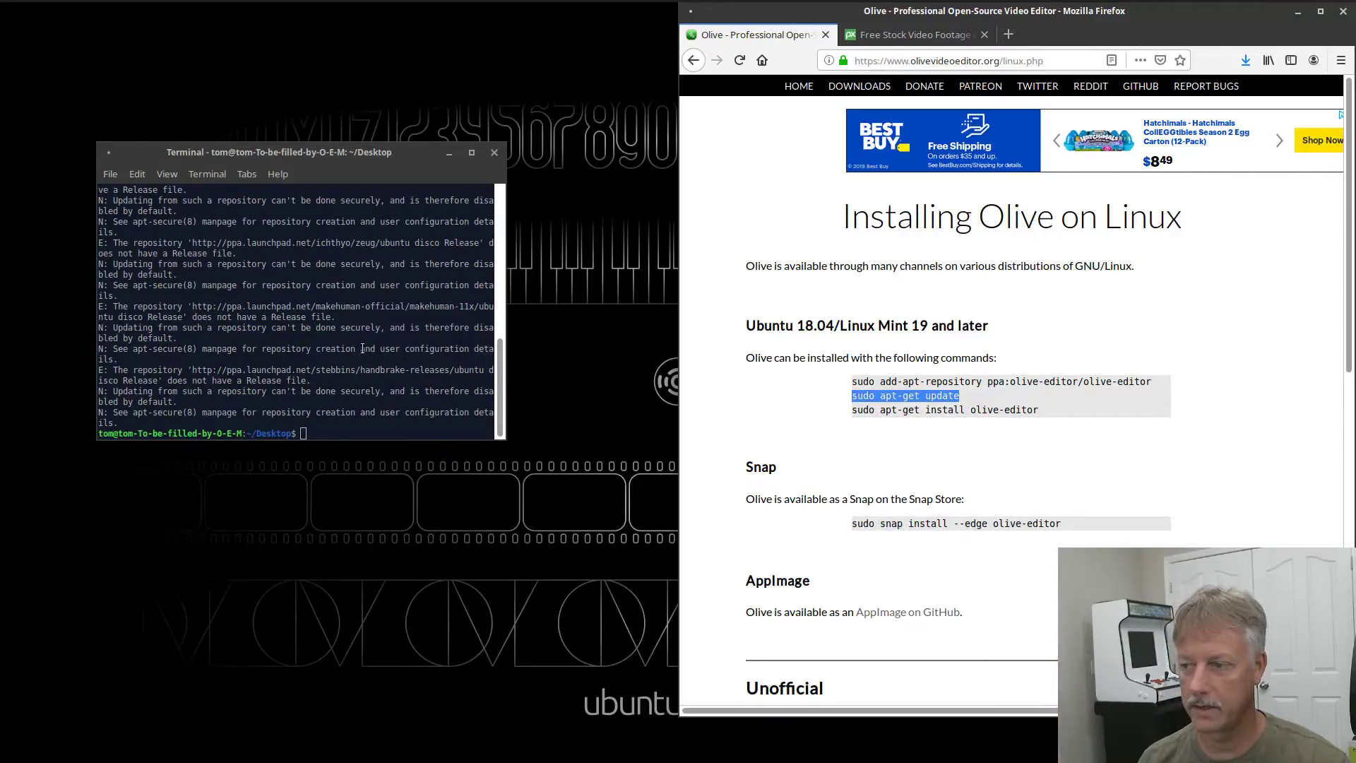
Run sudo apt-get update, then paste and run sudo apt-get install olive-editor.
right_click(905, 395)
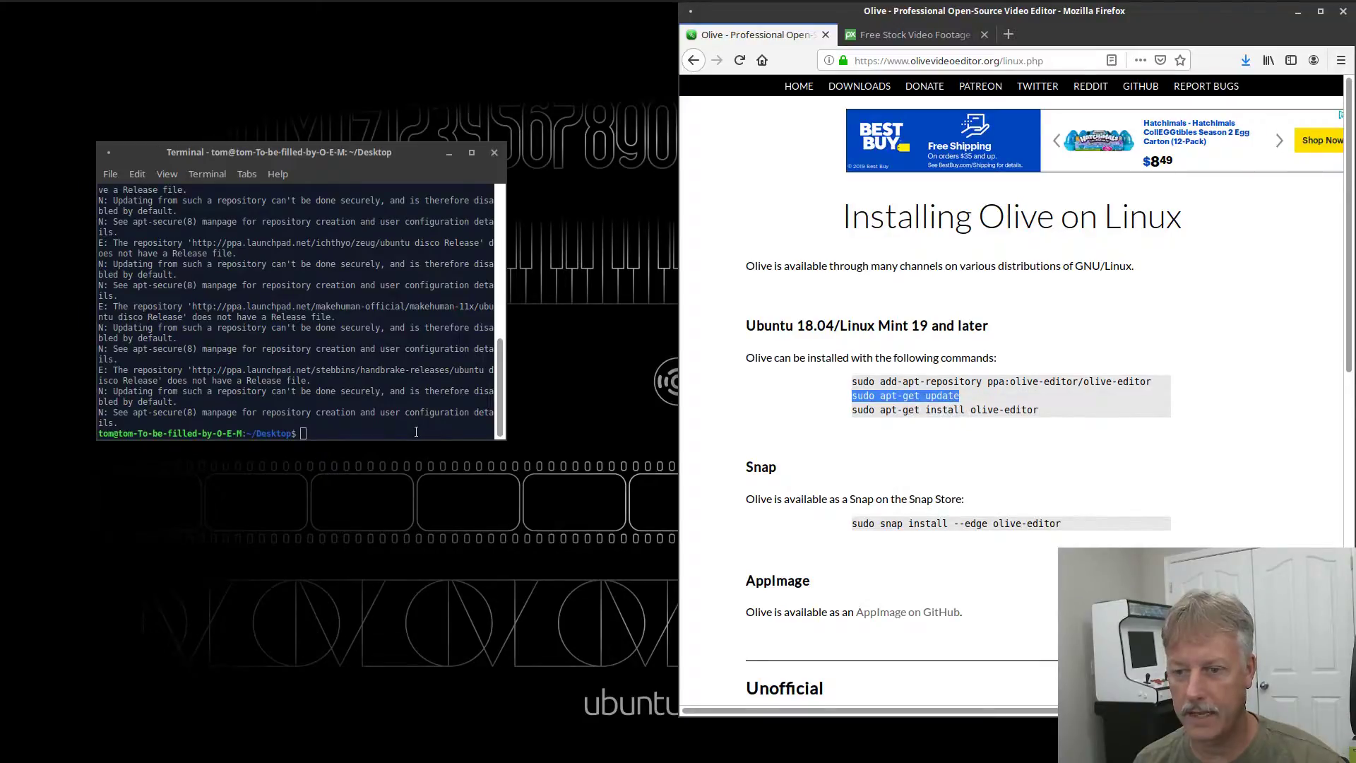
text(sudo apt-get update)
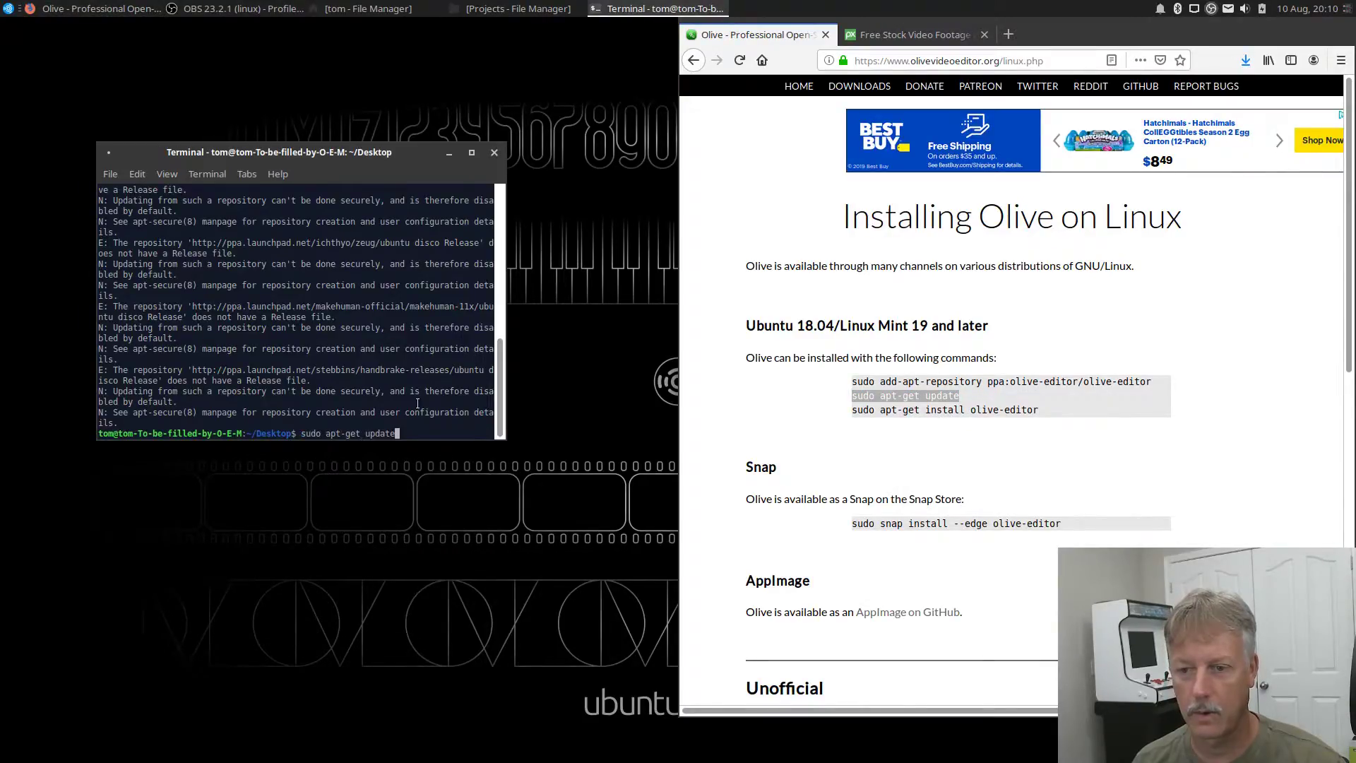
key(Return)
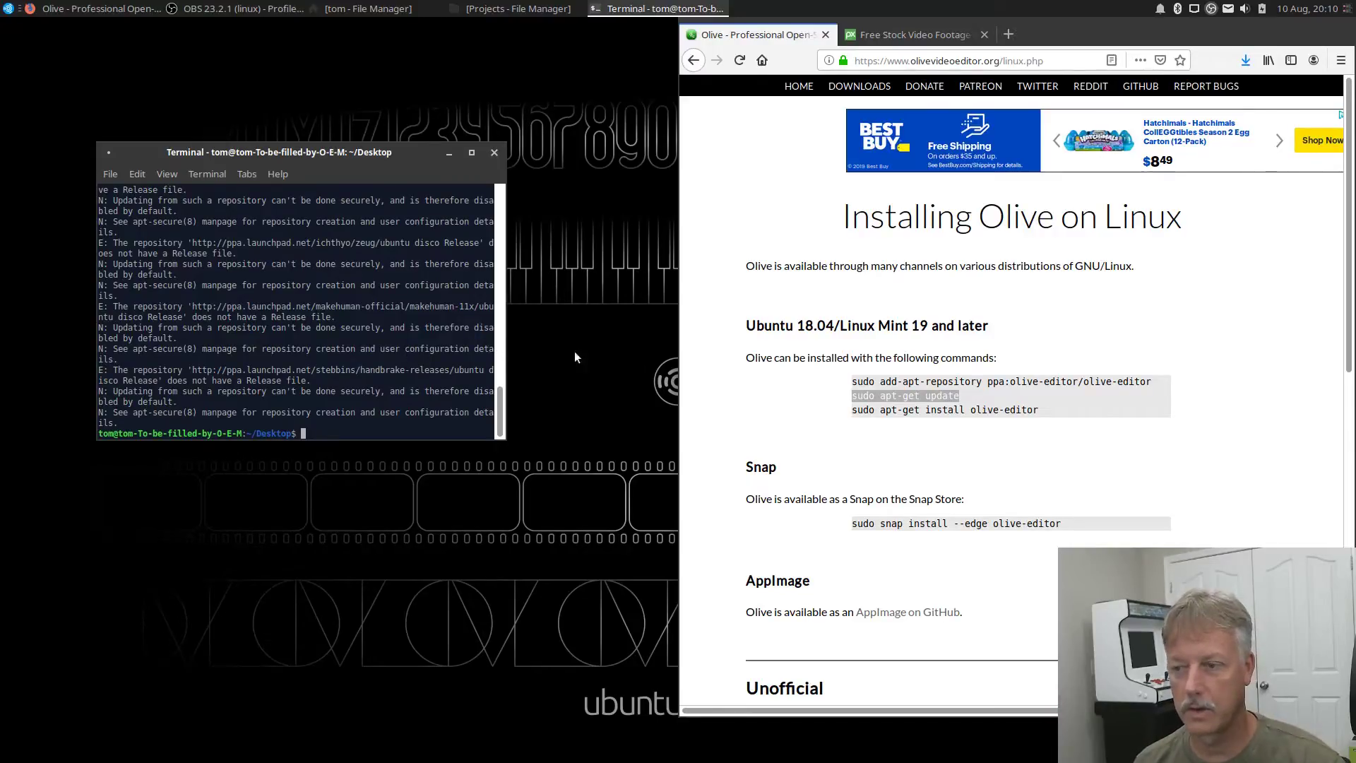
mouse_move(1057, 417)
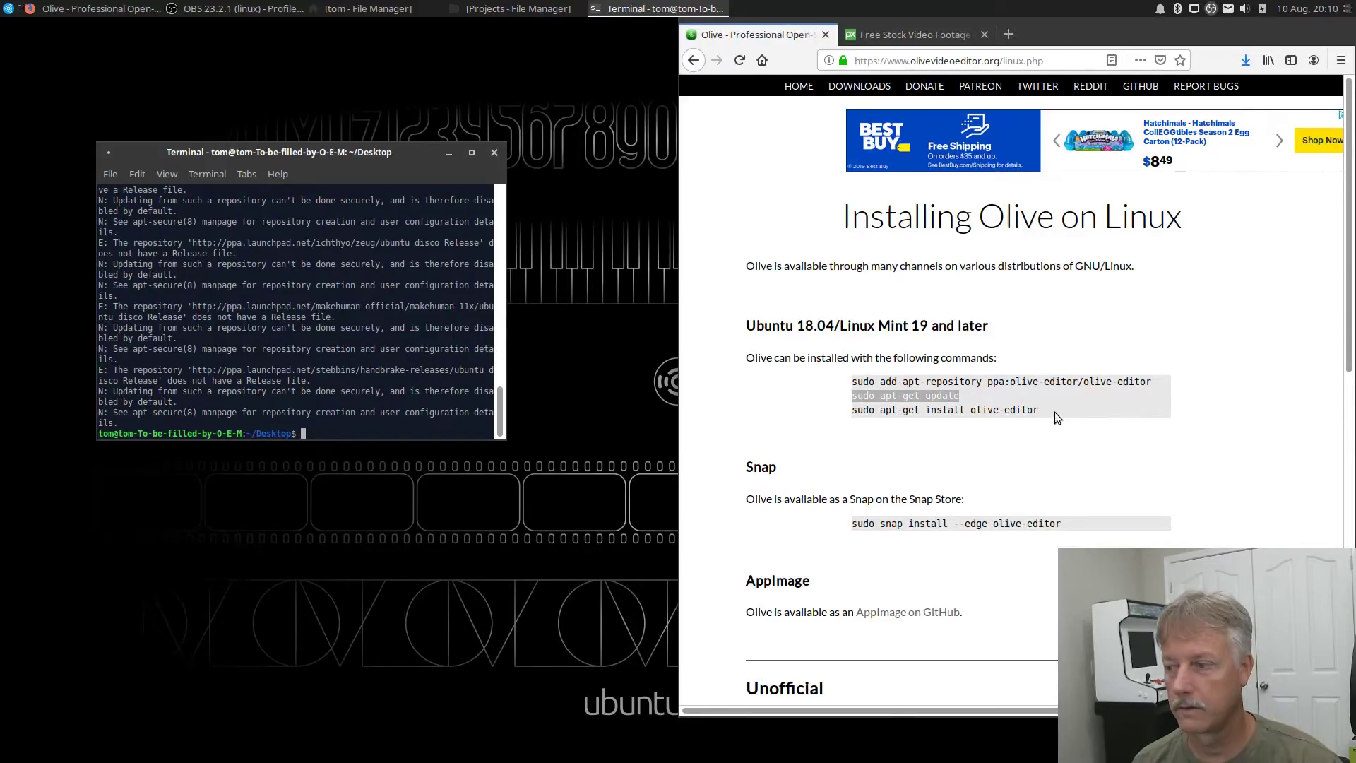
right_click(946, 409)
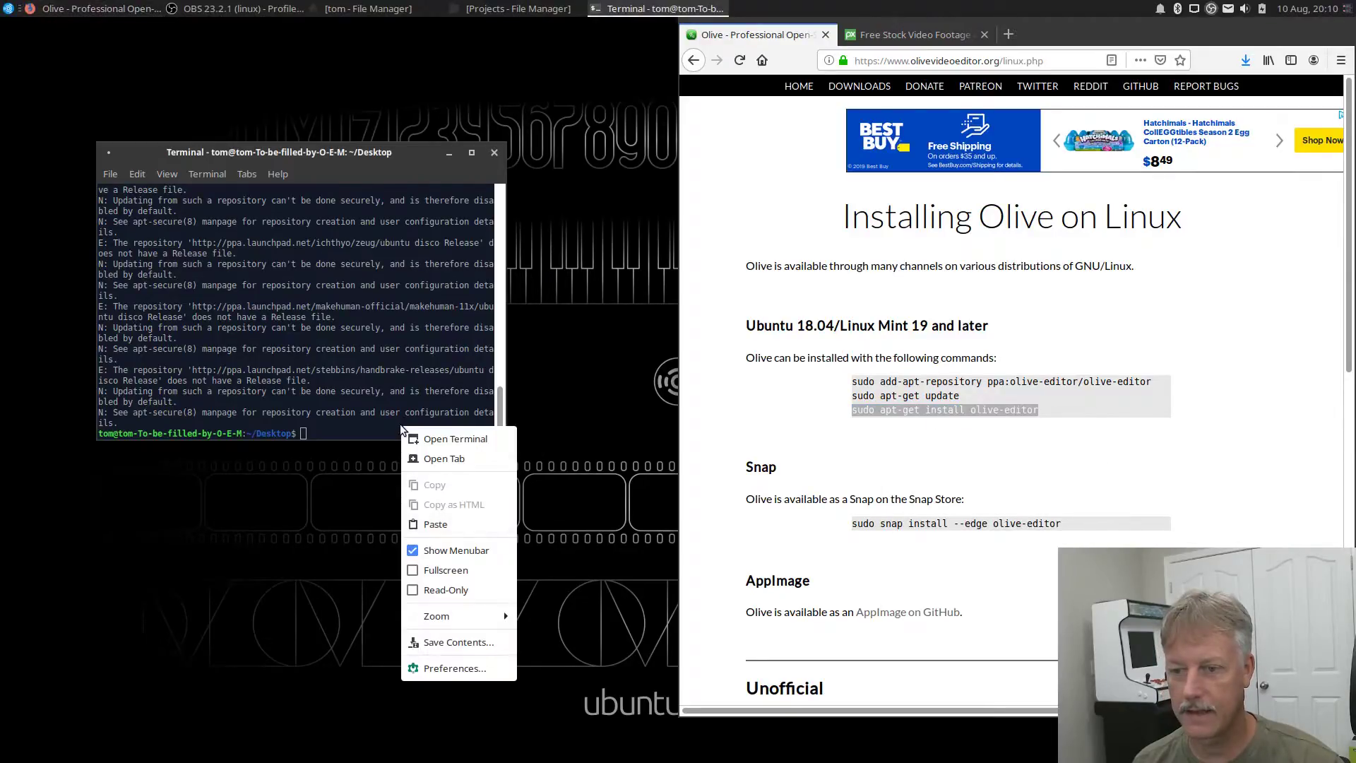
mouse_move(436, 524)
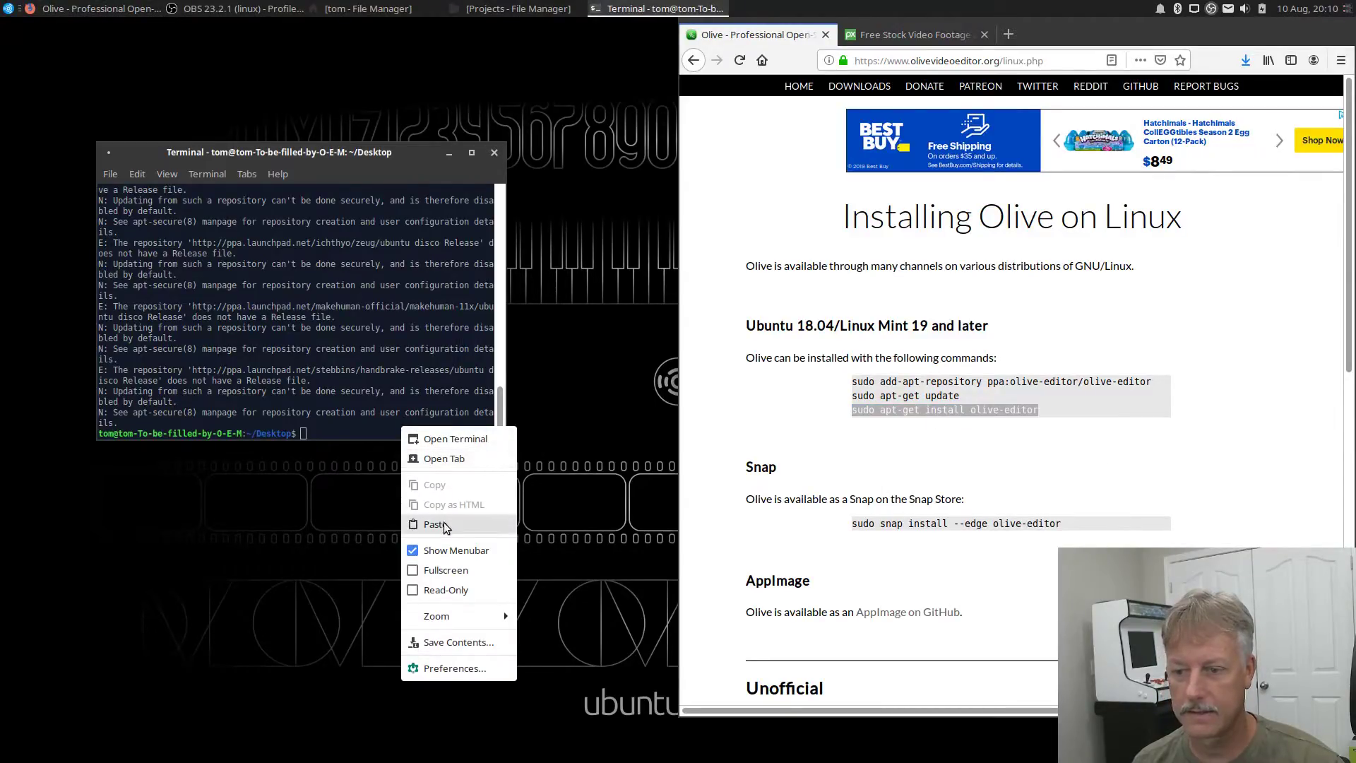
click(434, 524)
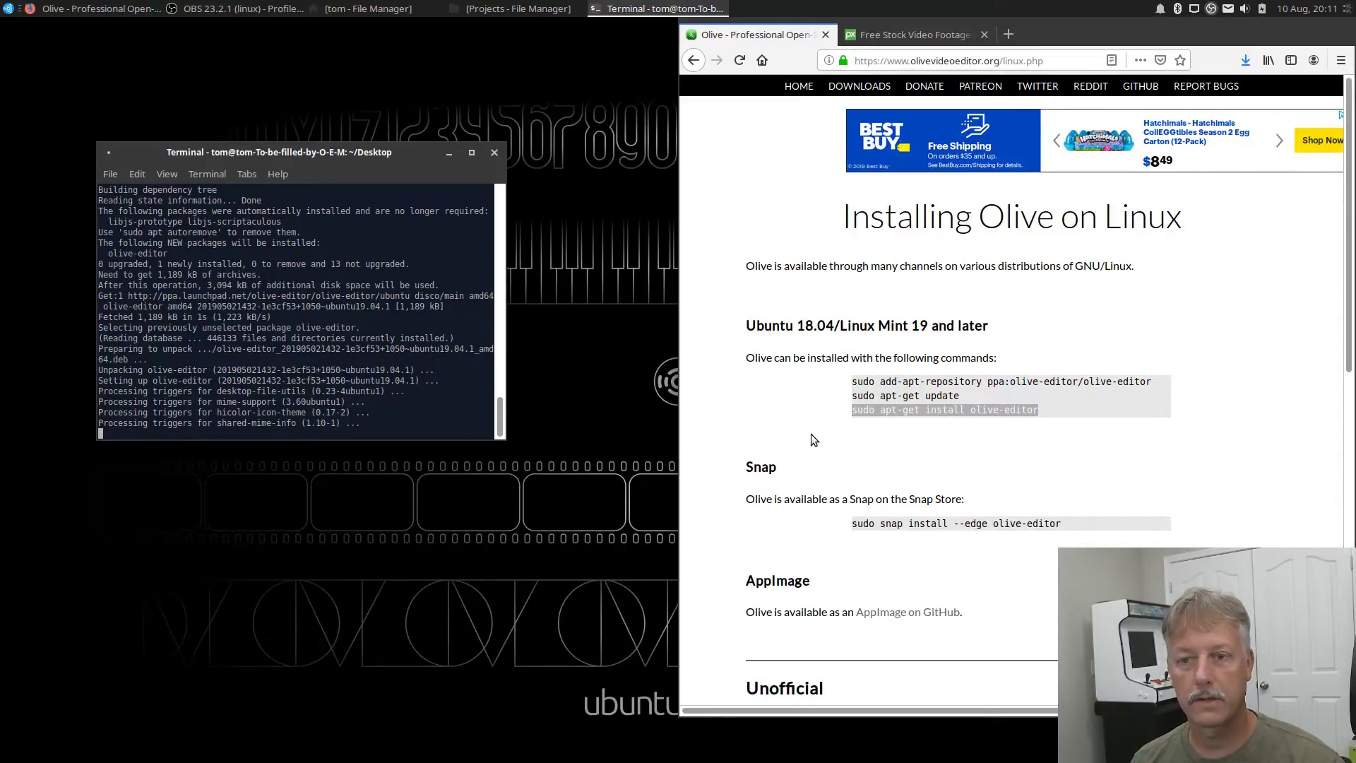
mouse_move(822, 435)
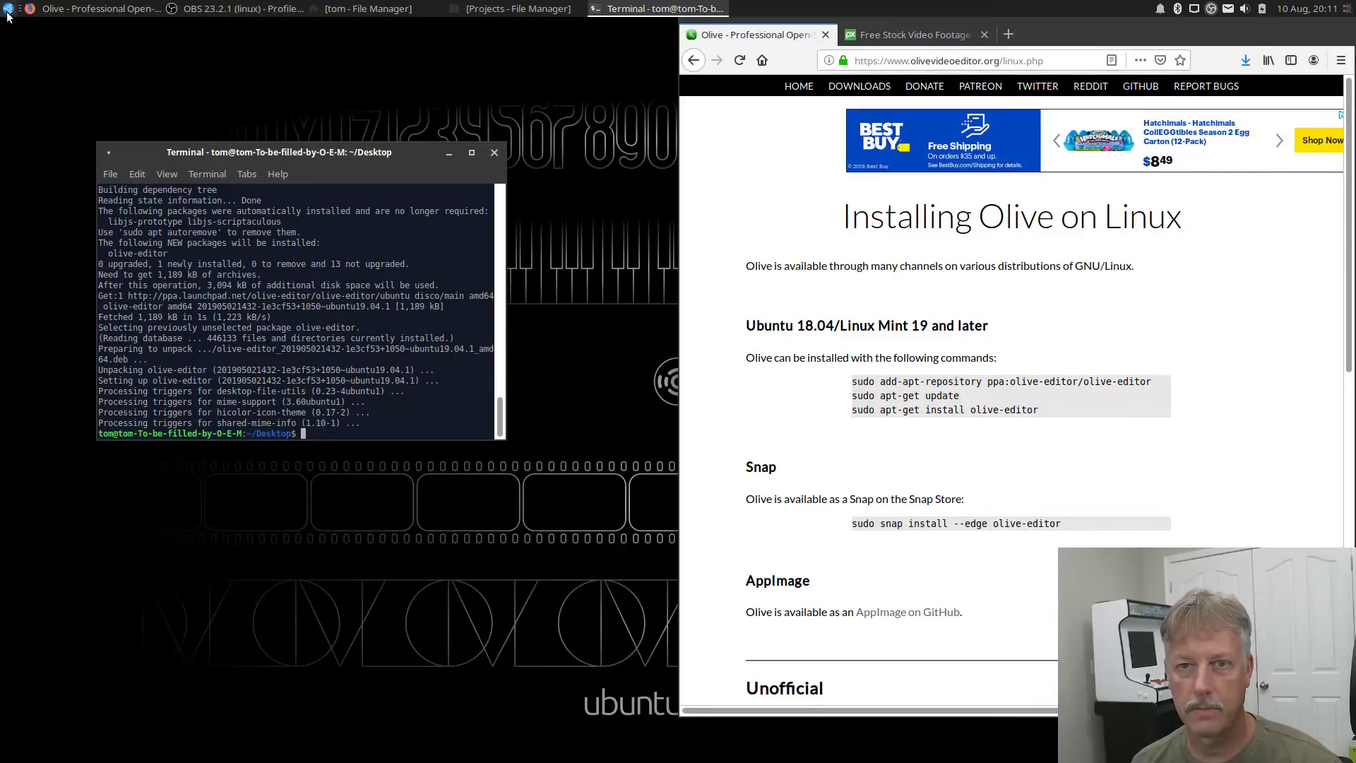
click(8, 9)
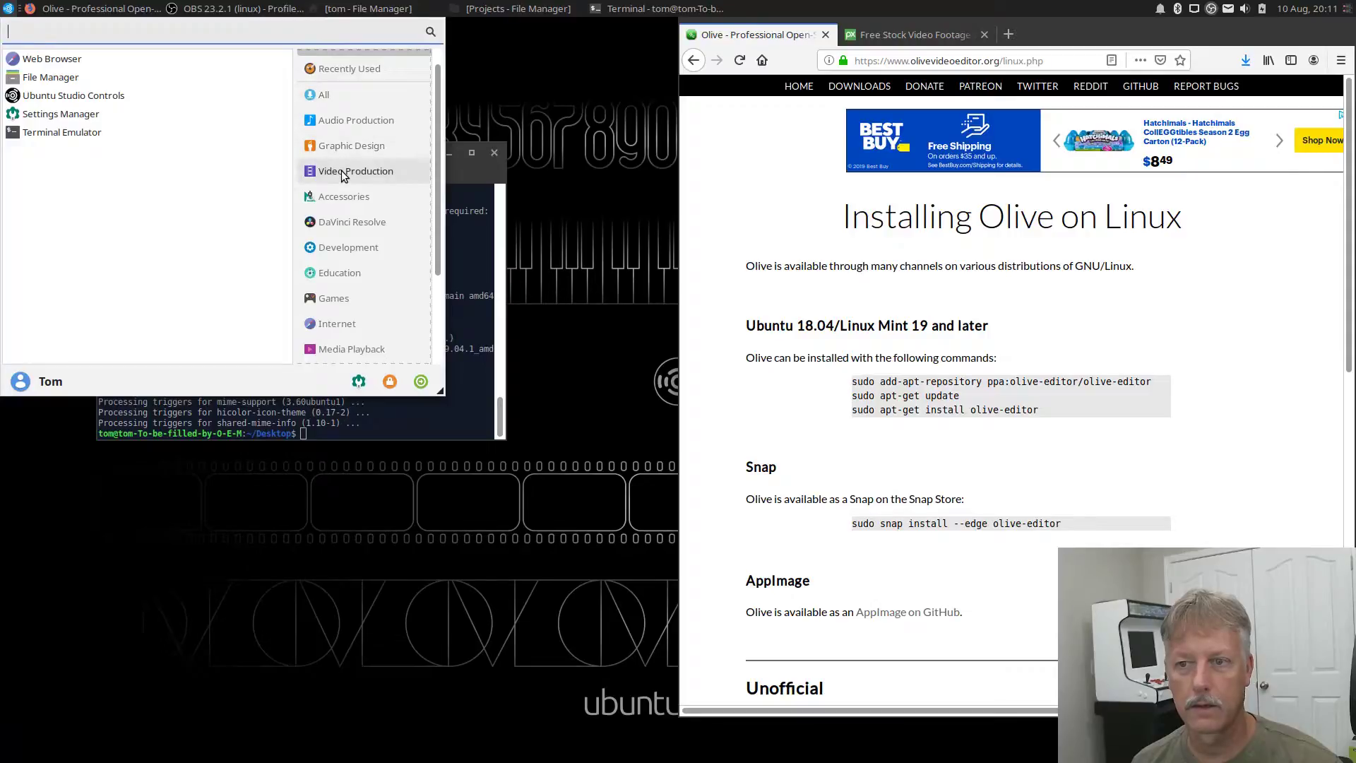
click(354, 171)
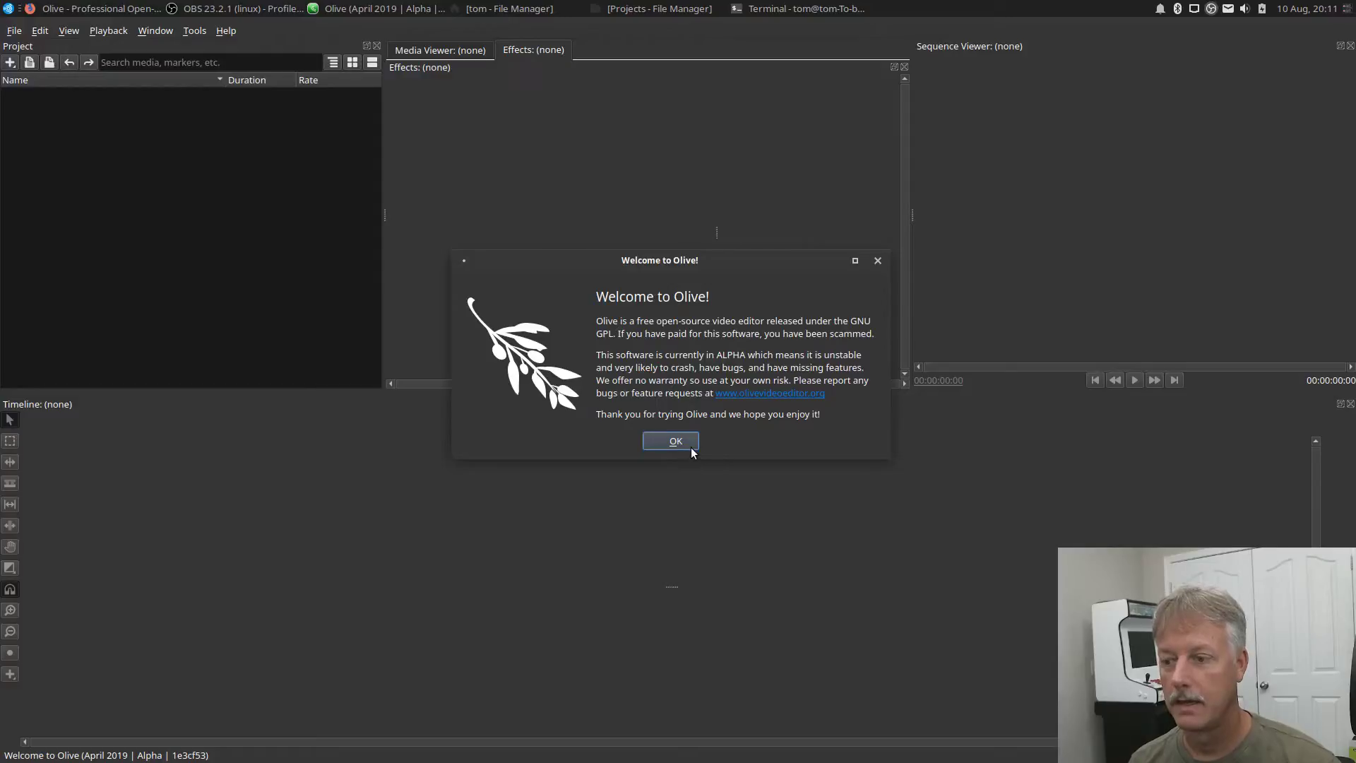
click(670, 440)
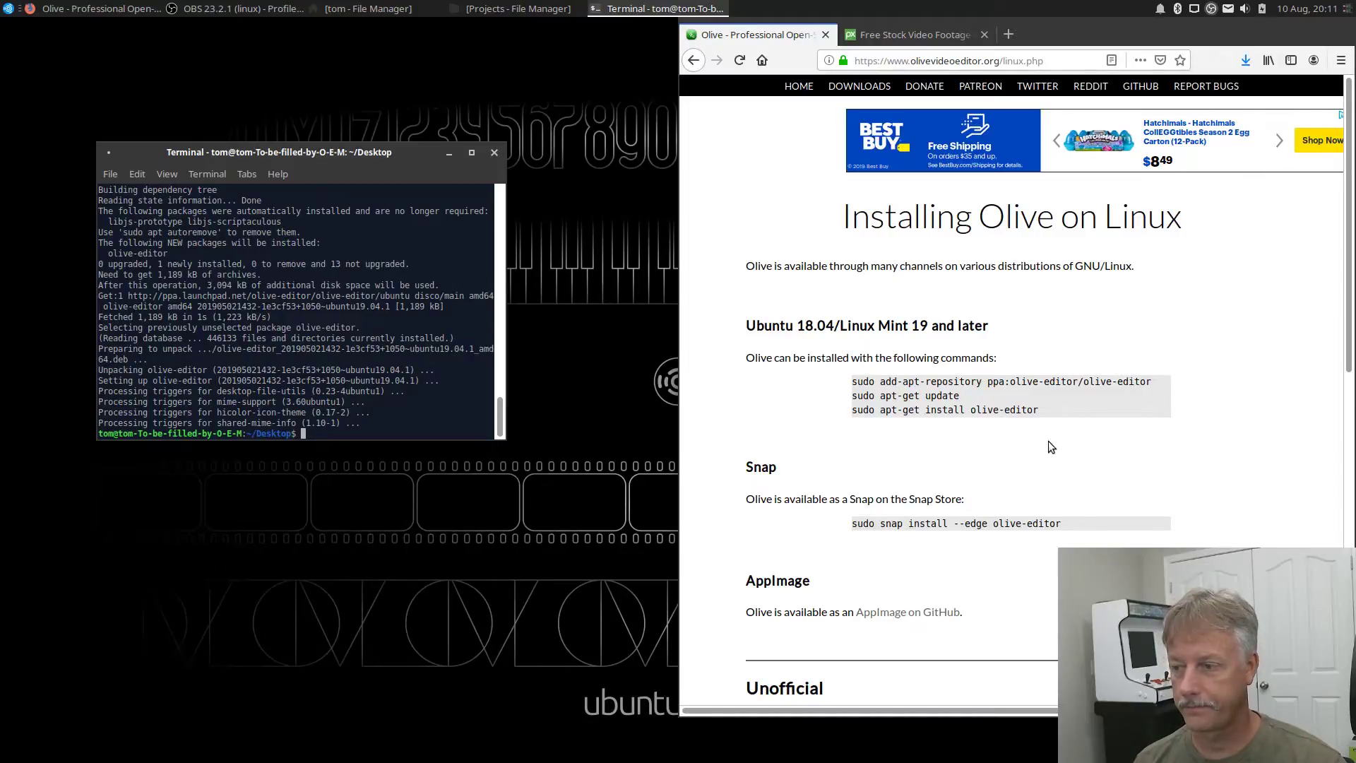
mouse_move(826, 458)
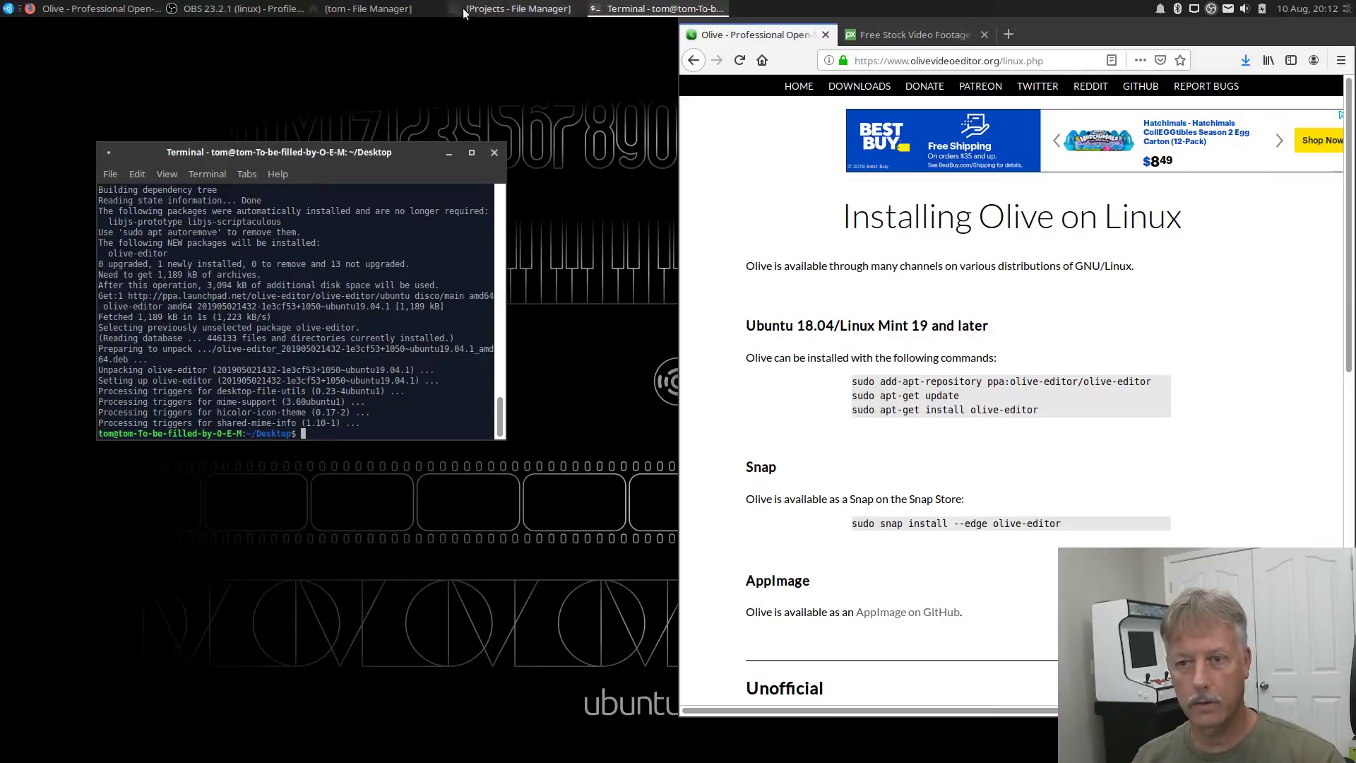
Minimize Terminal and follow the 'AppImage on GitHub' link to Olive's releases page.
click(494, 152)
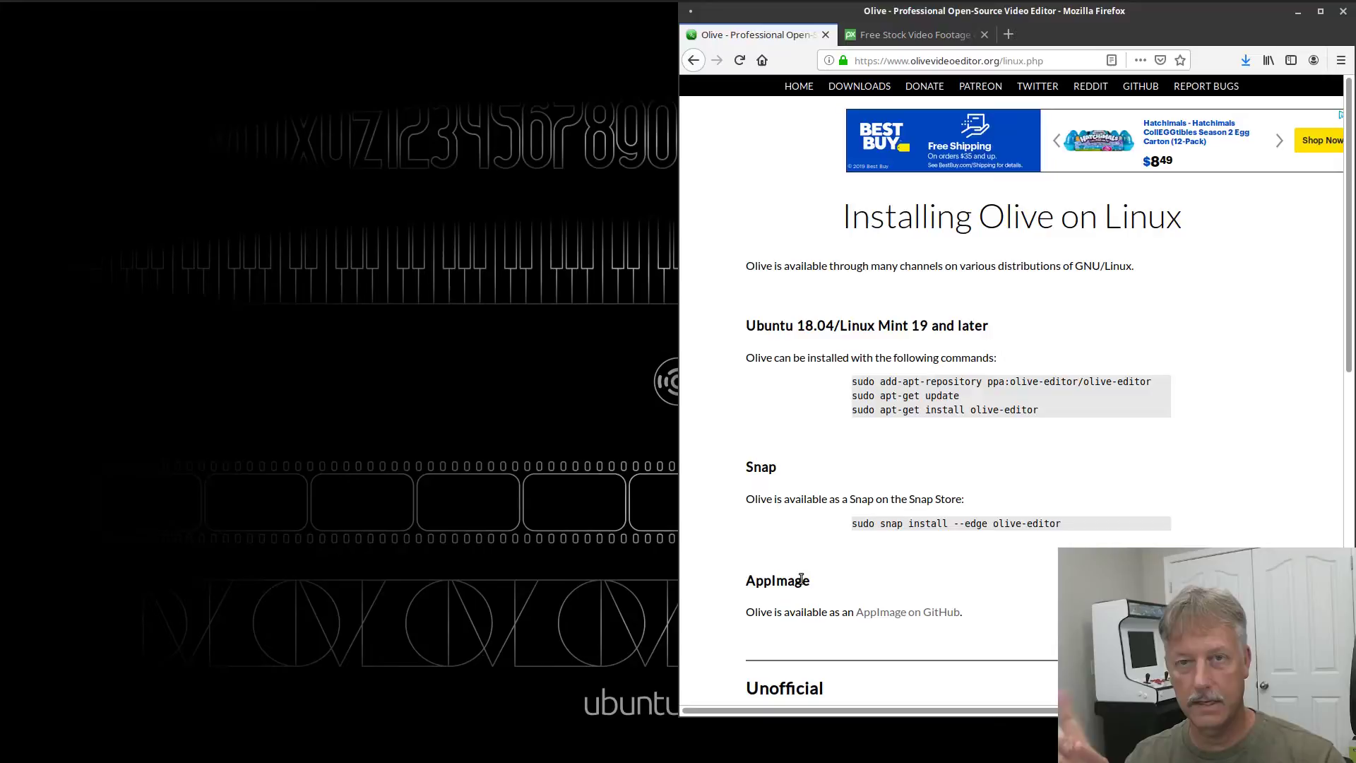
mouse_move(879, 612)
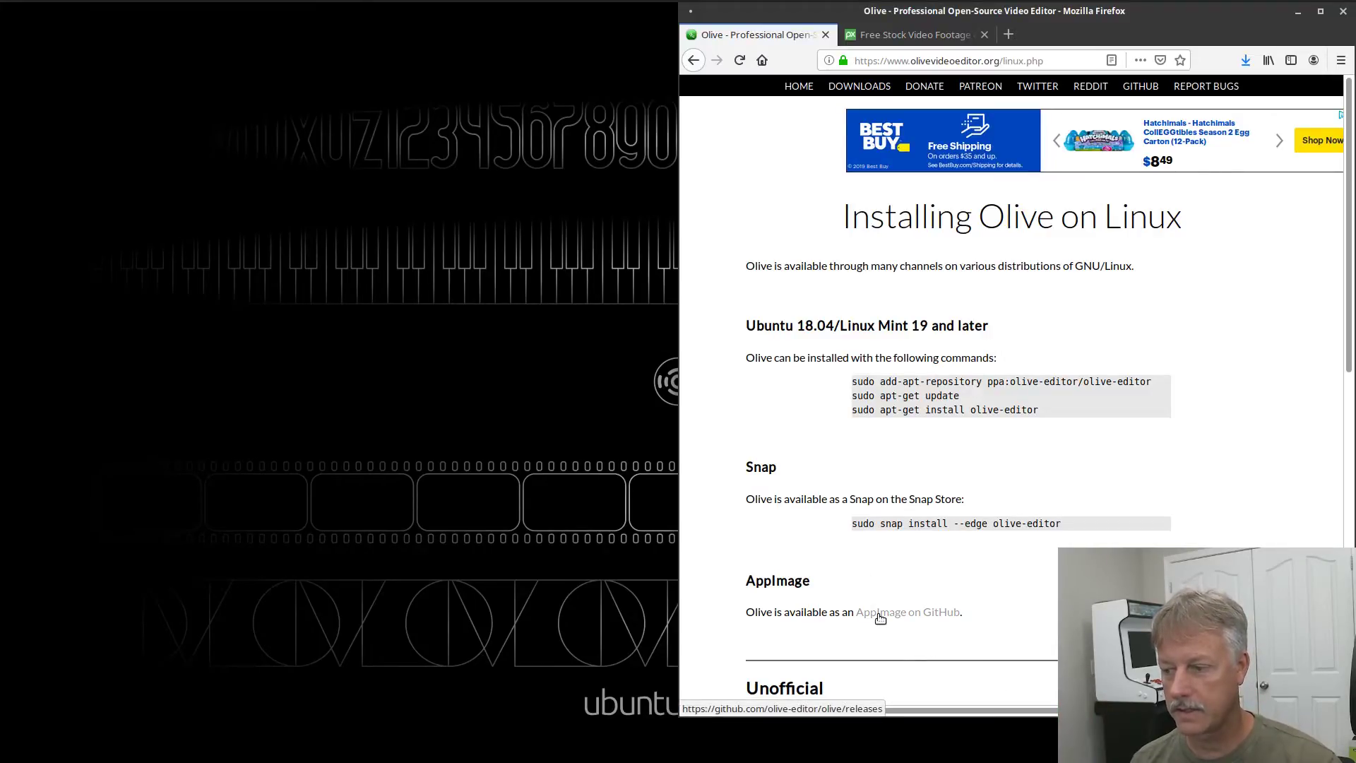
click(907, 611)
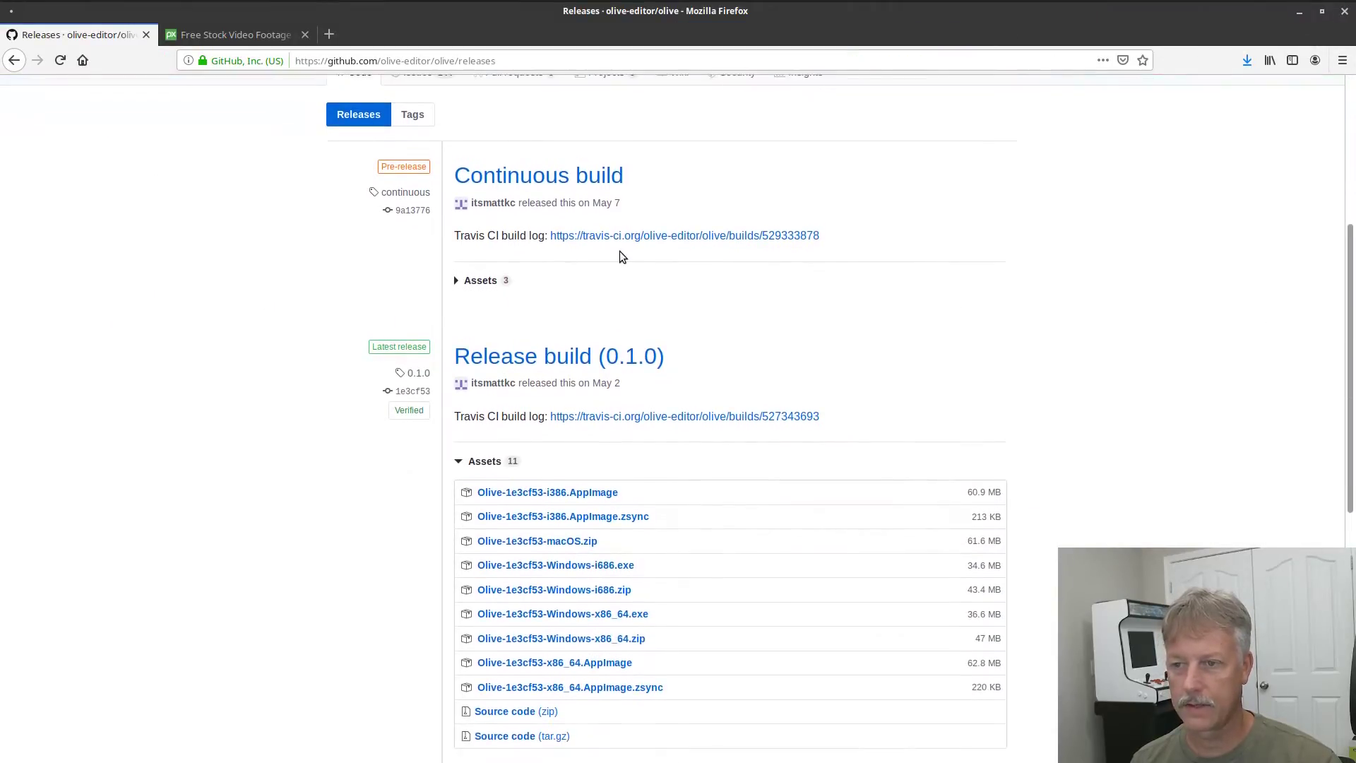
mouse_move(389, 165)
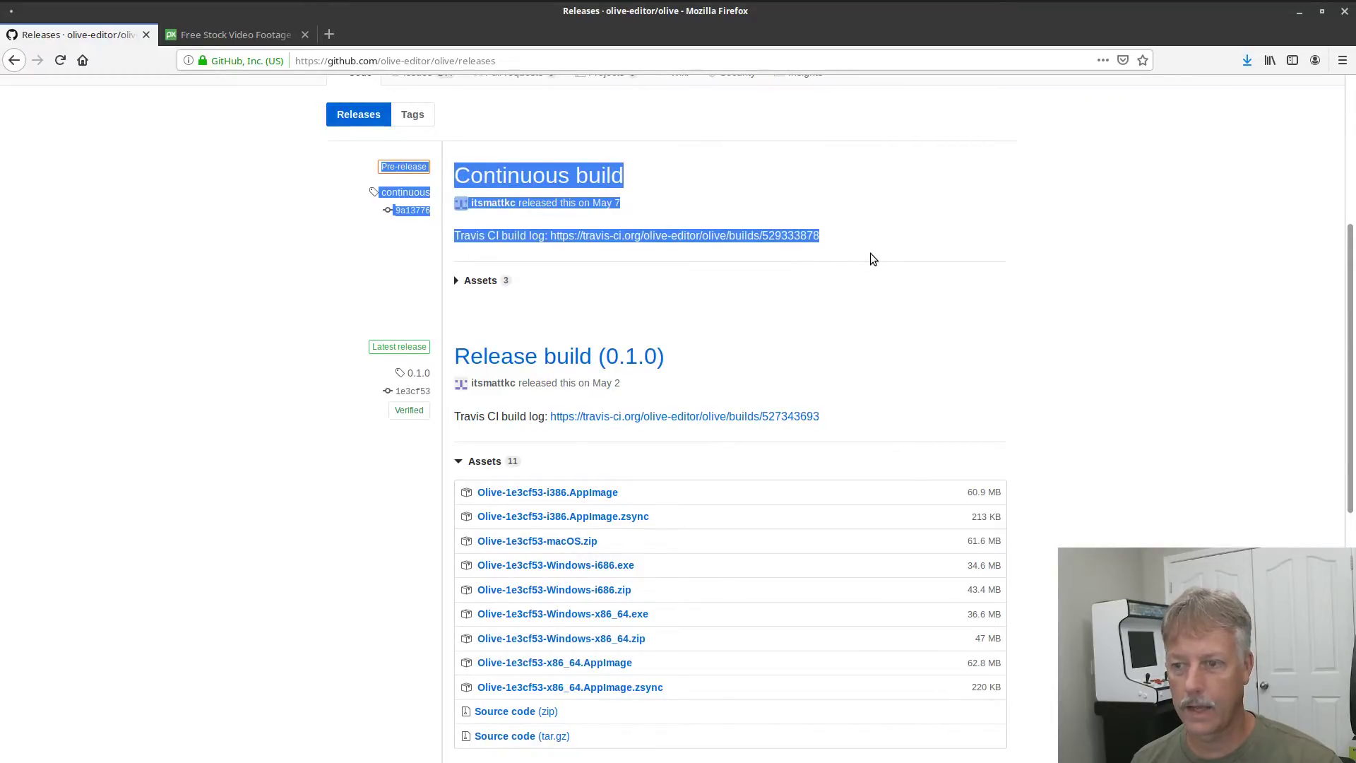
Download Olive-1e3cf53-x86_64.AppImage from Release build 0.1.0 and show recent downloads.
click(335, 344)
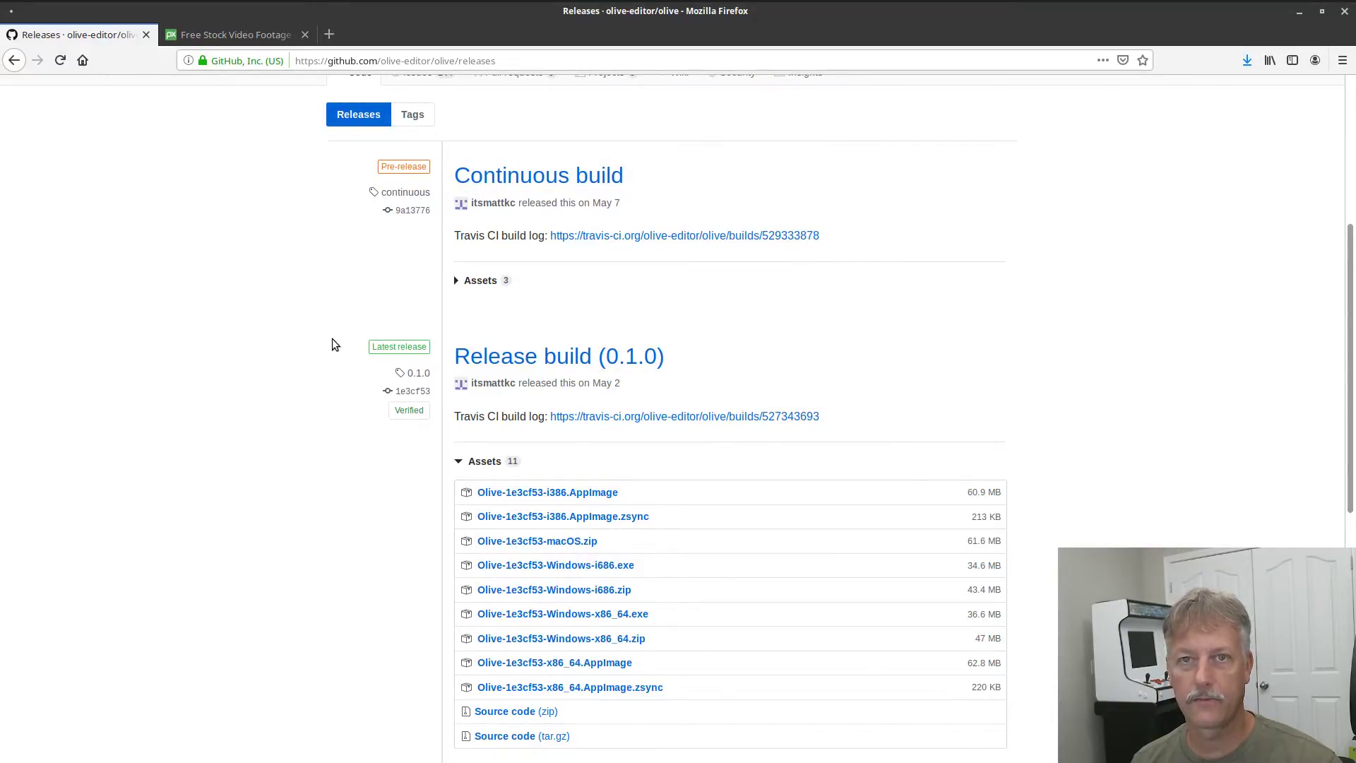
double_click(559, 355)
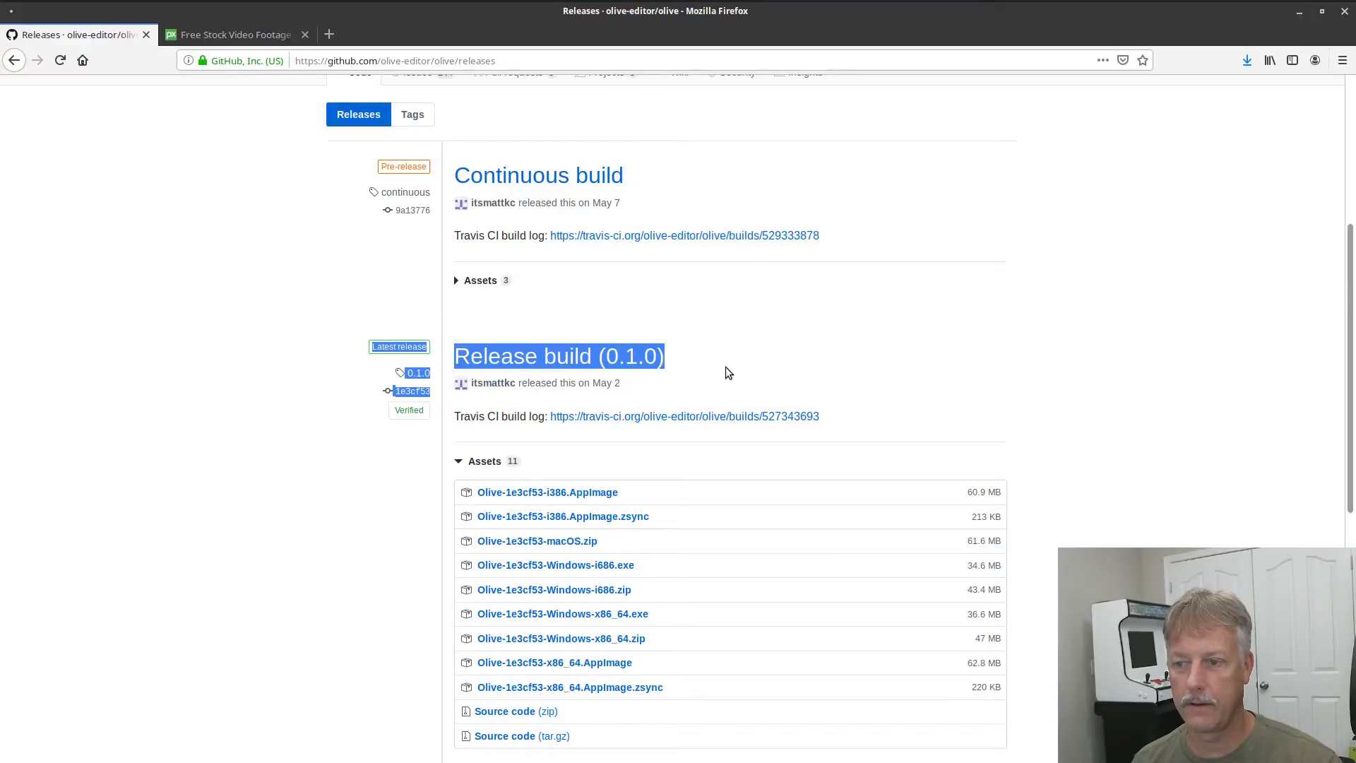
click(787, 385)
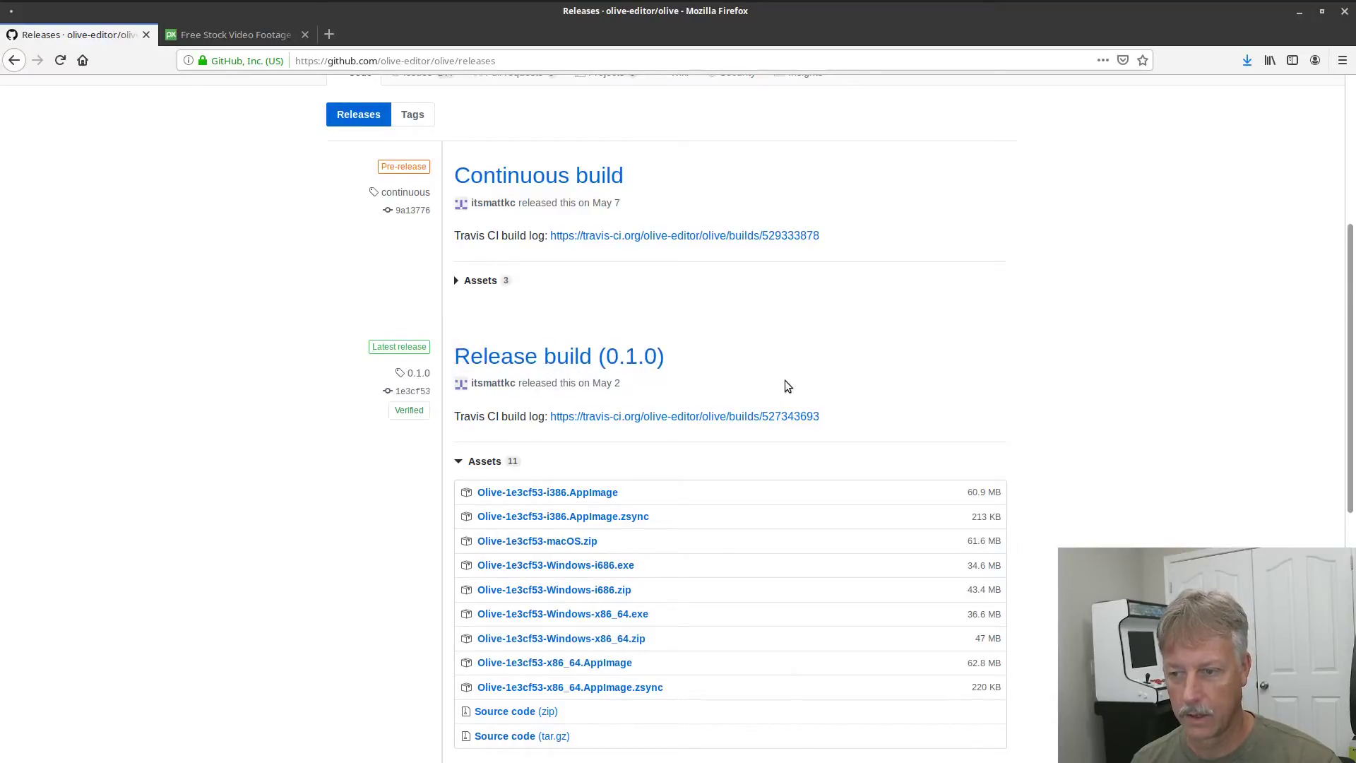
mouse_move(736, 532)
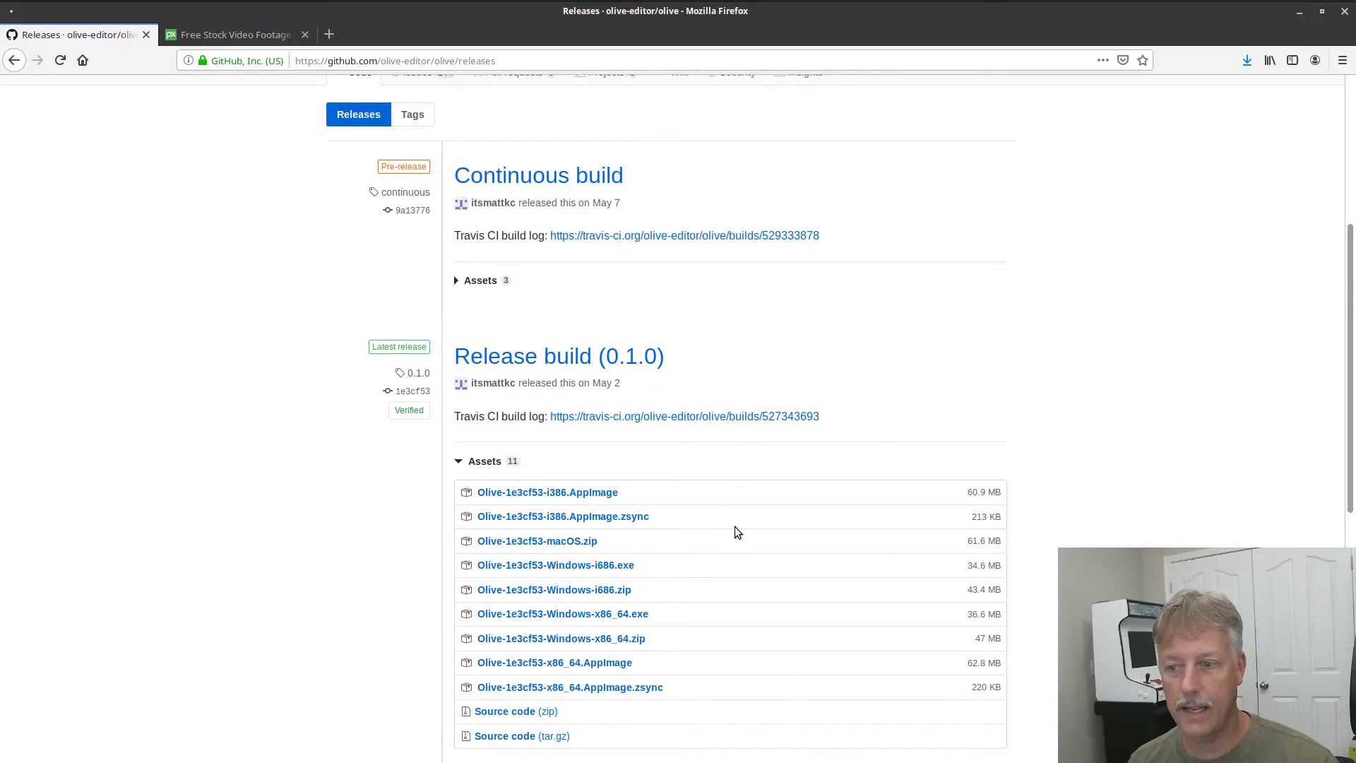
scroll(down, 3)
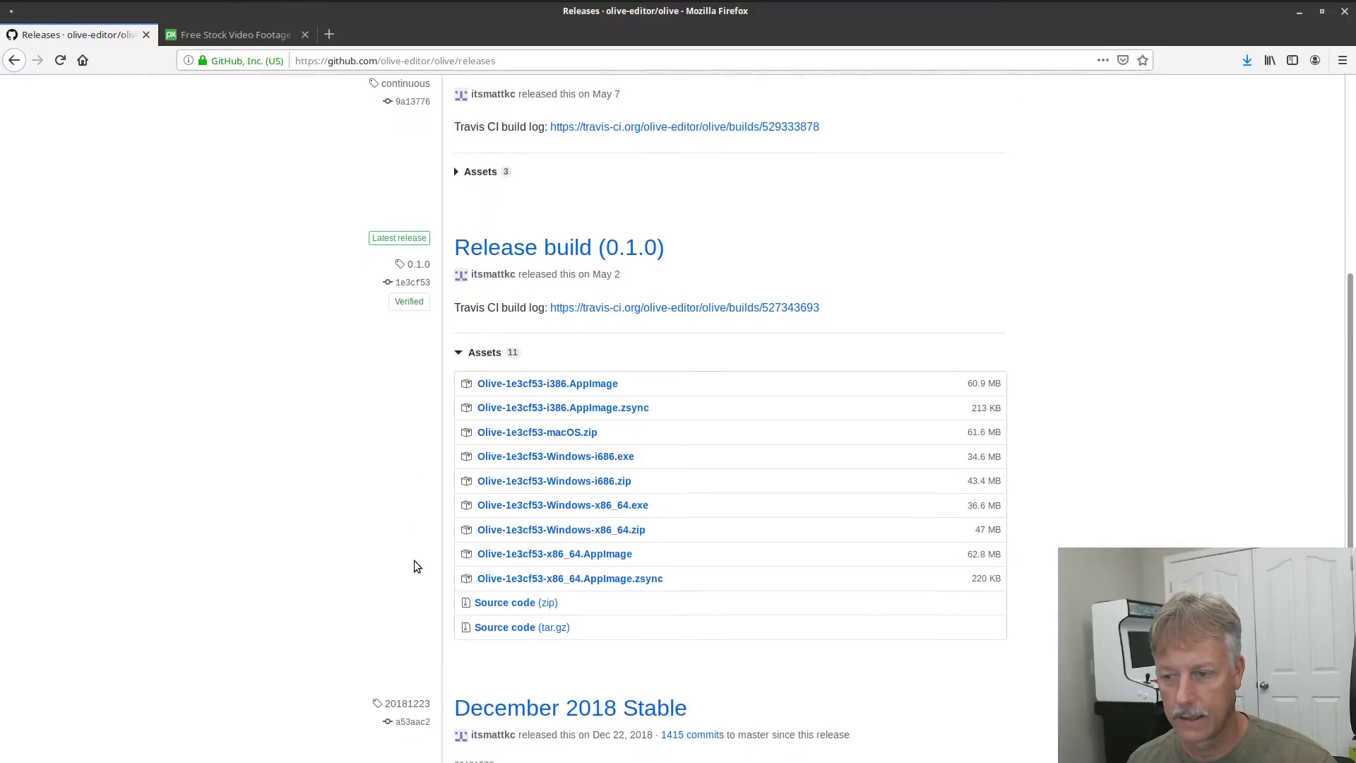
scroll(down, 3)
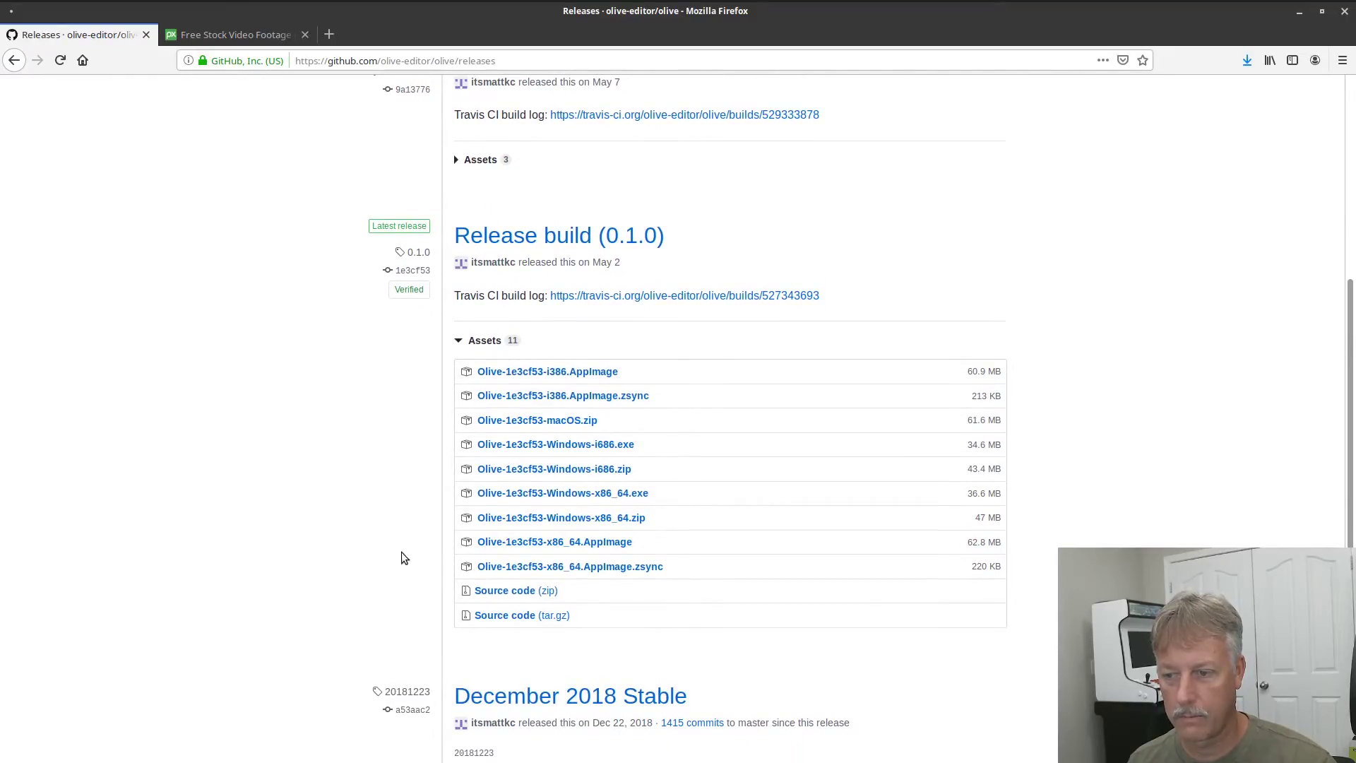
mouse_move(554, 541)
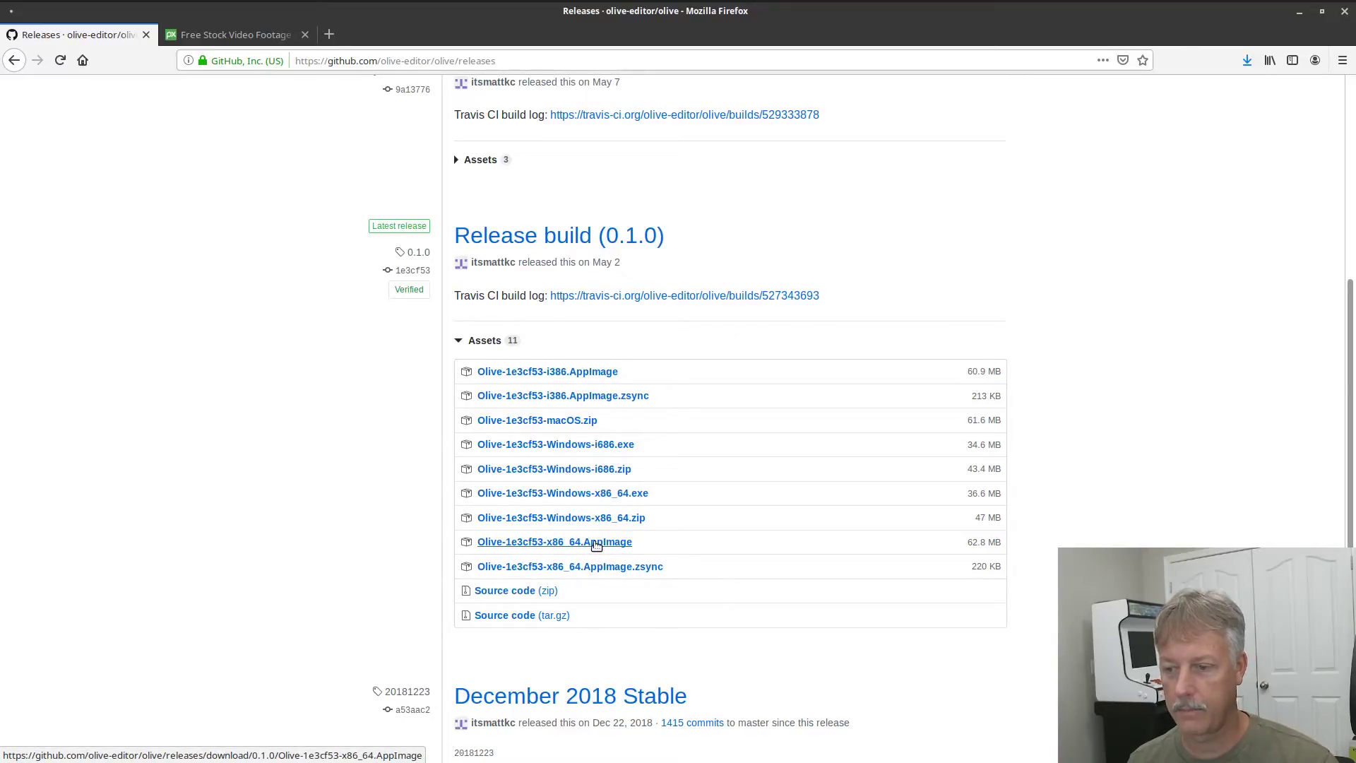
click(555, 542)
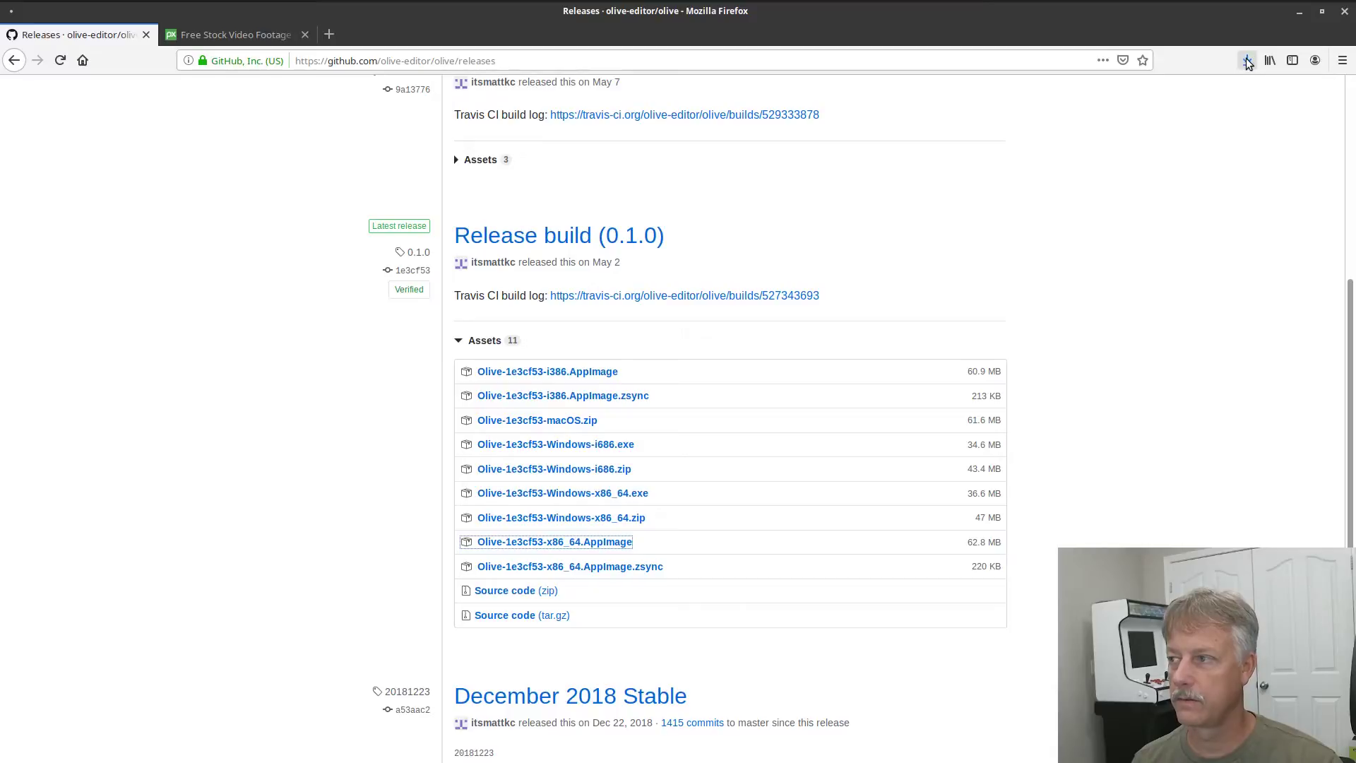
click(1247, 59)
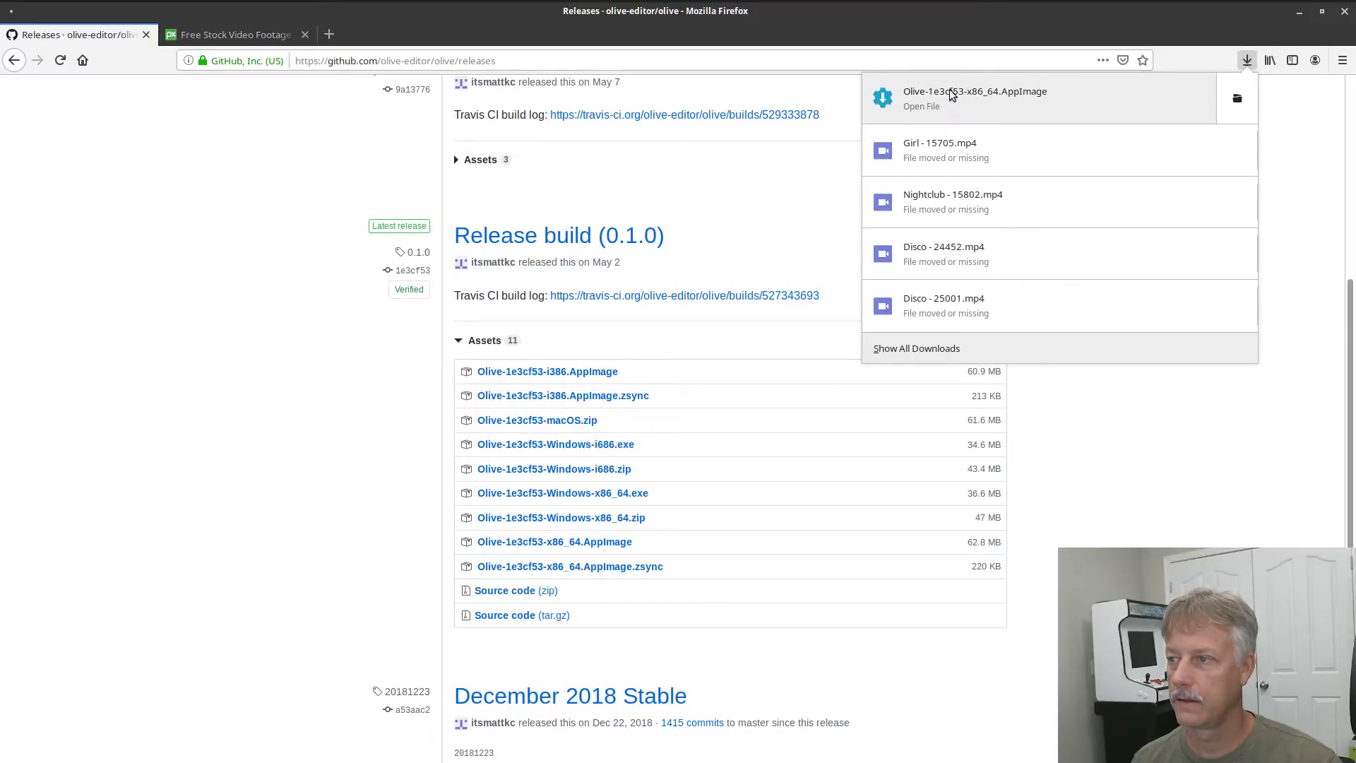
Open the downloaded AppImage's containing folder in the file manager.
right_click(975, 97)
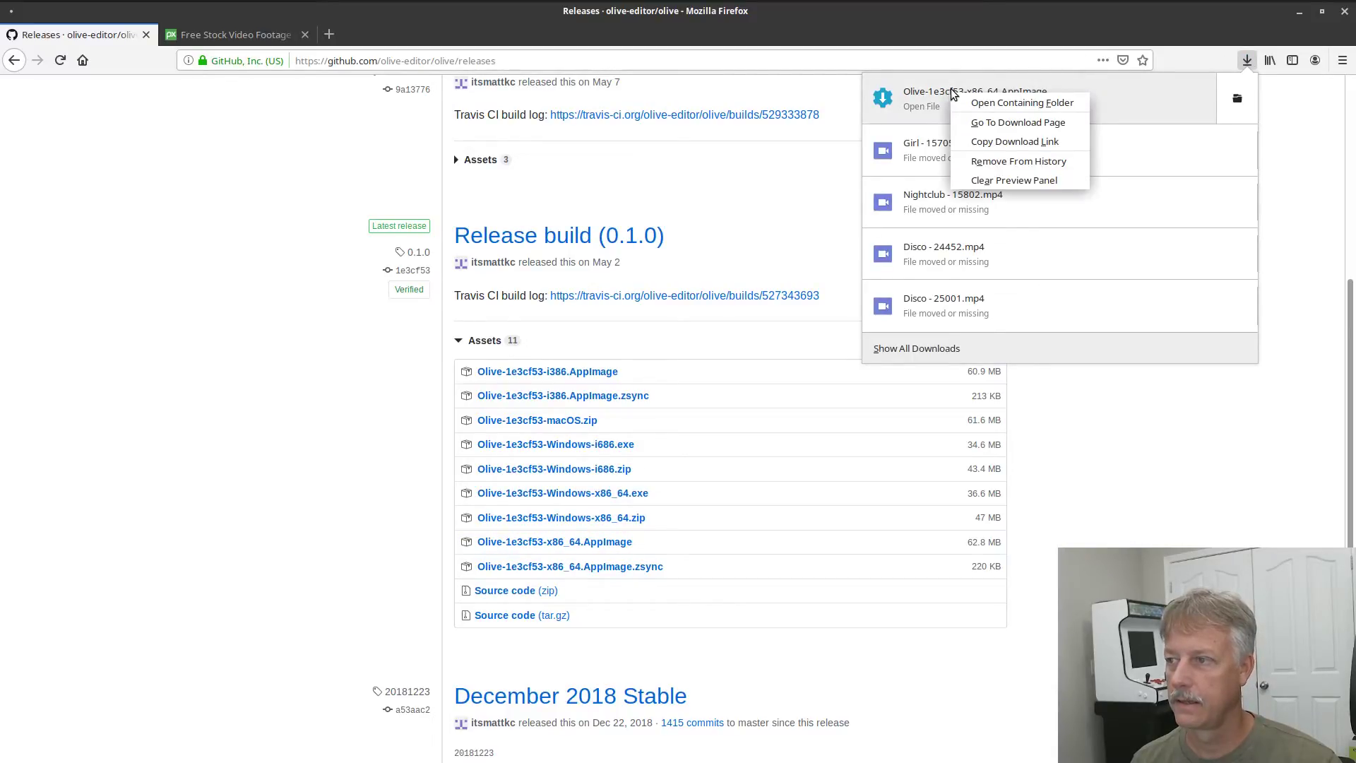
mouse_move(1017, 122)
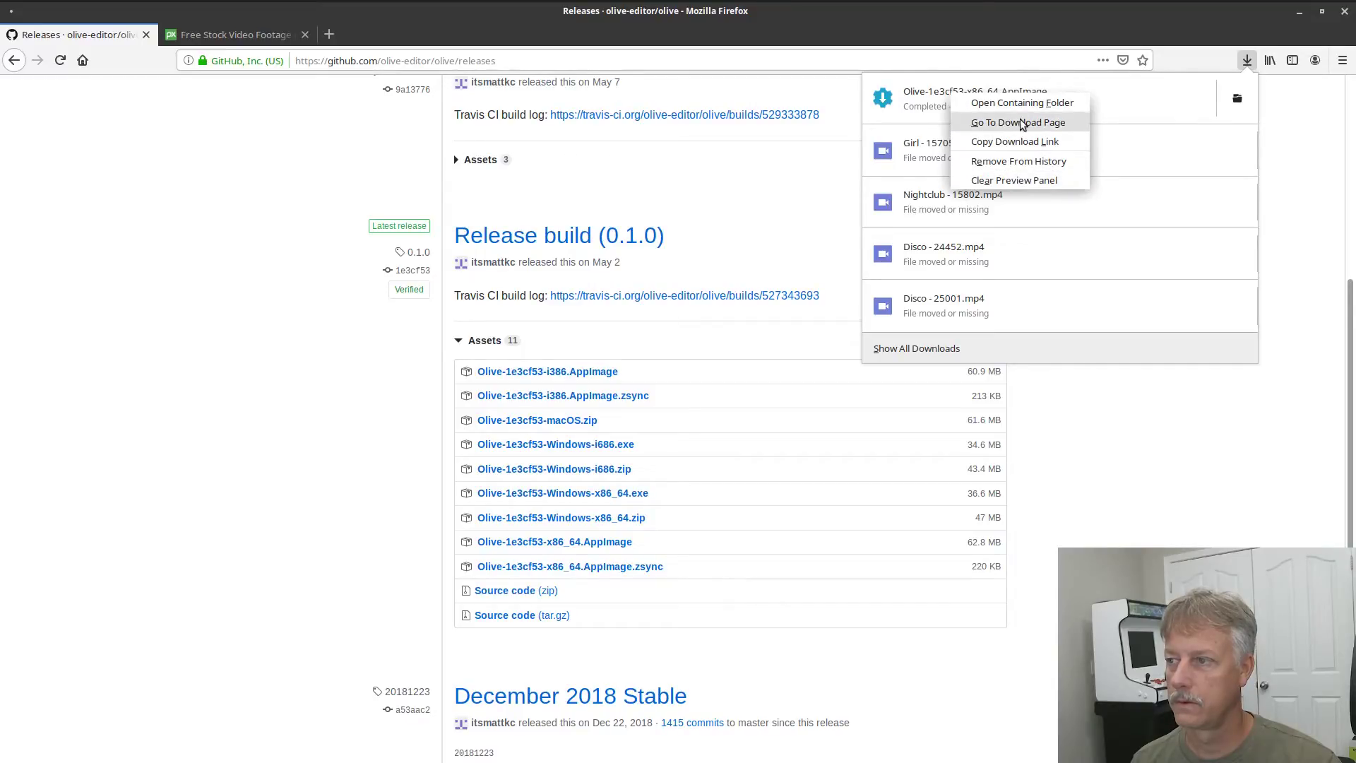
click(1021, 102)
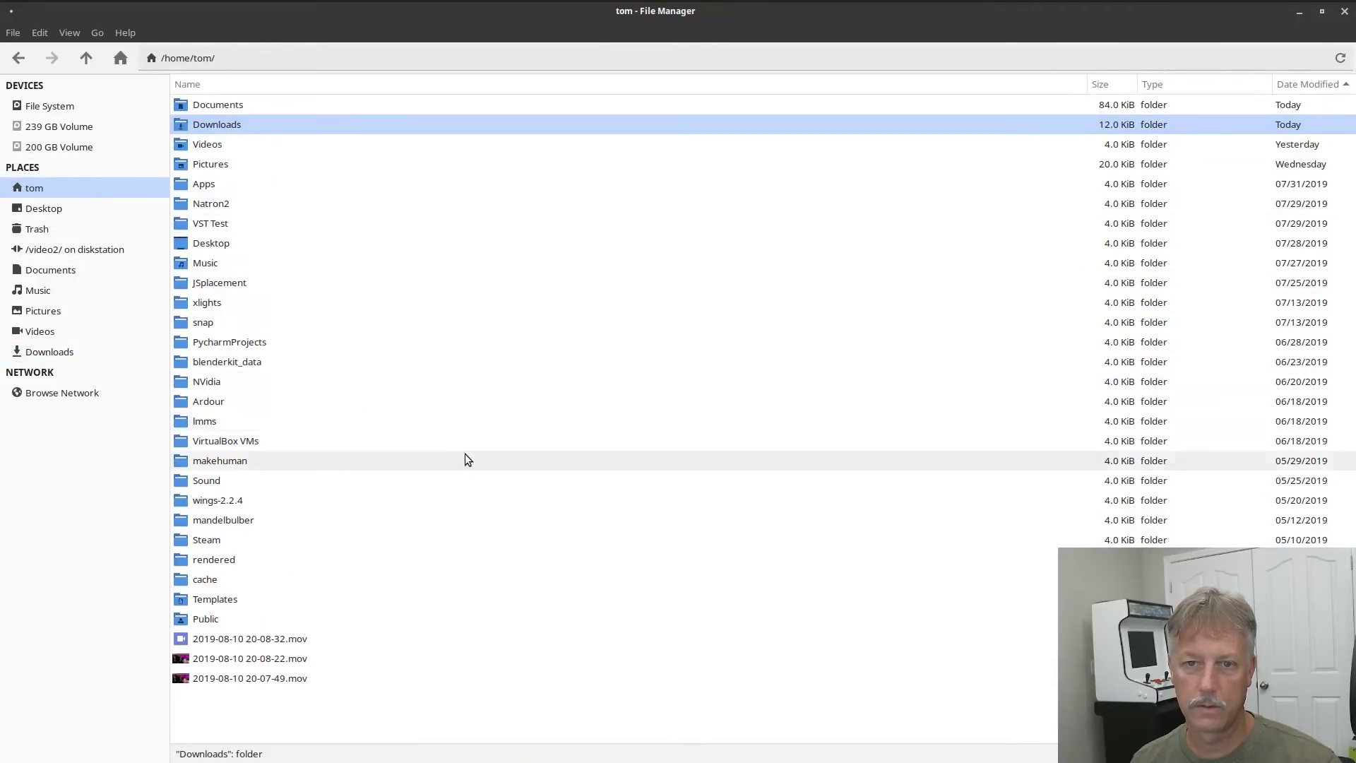
mouse_move(215, 619)
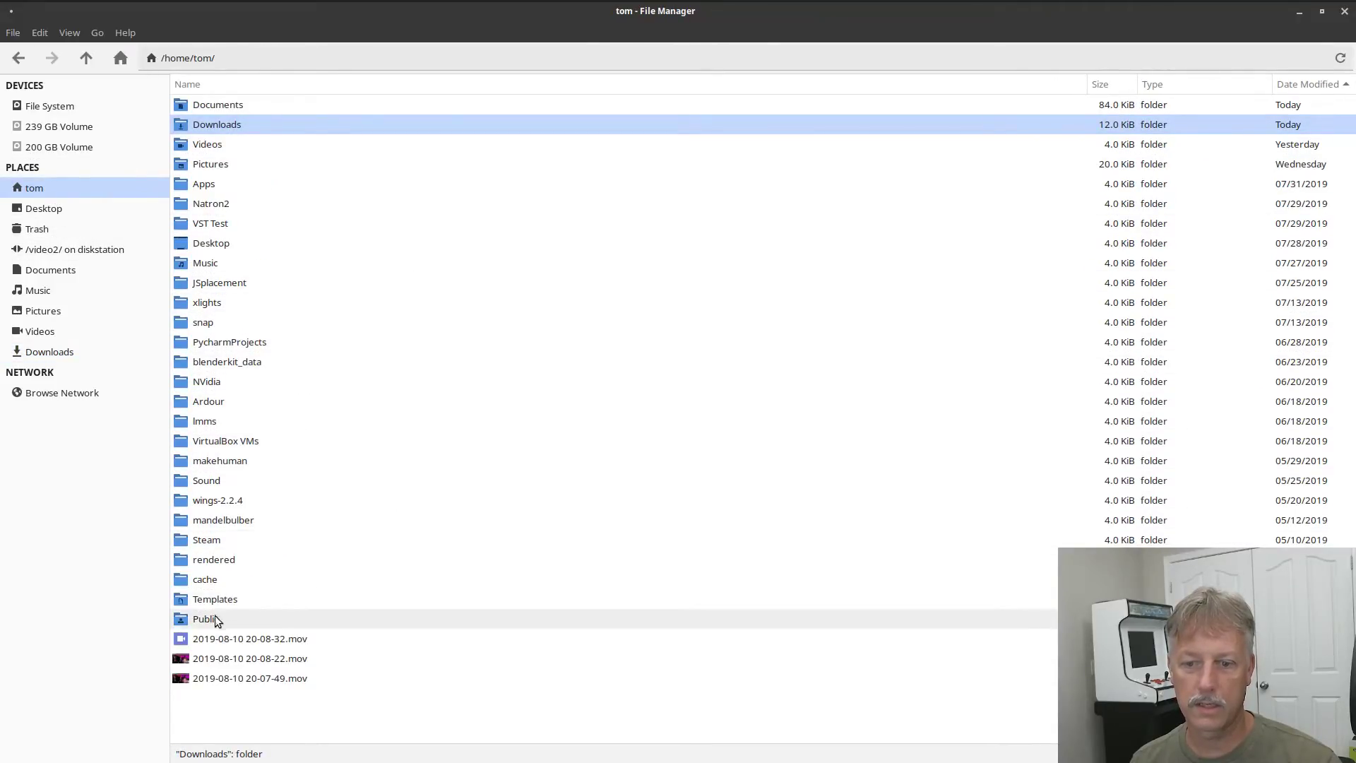
Place the Olive x86_64 AppImage in Apps/Olive, next to the themes folder.
click(203, 183)
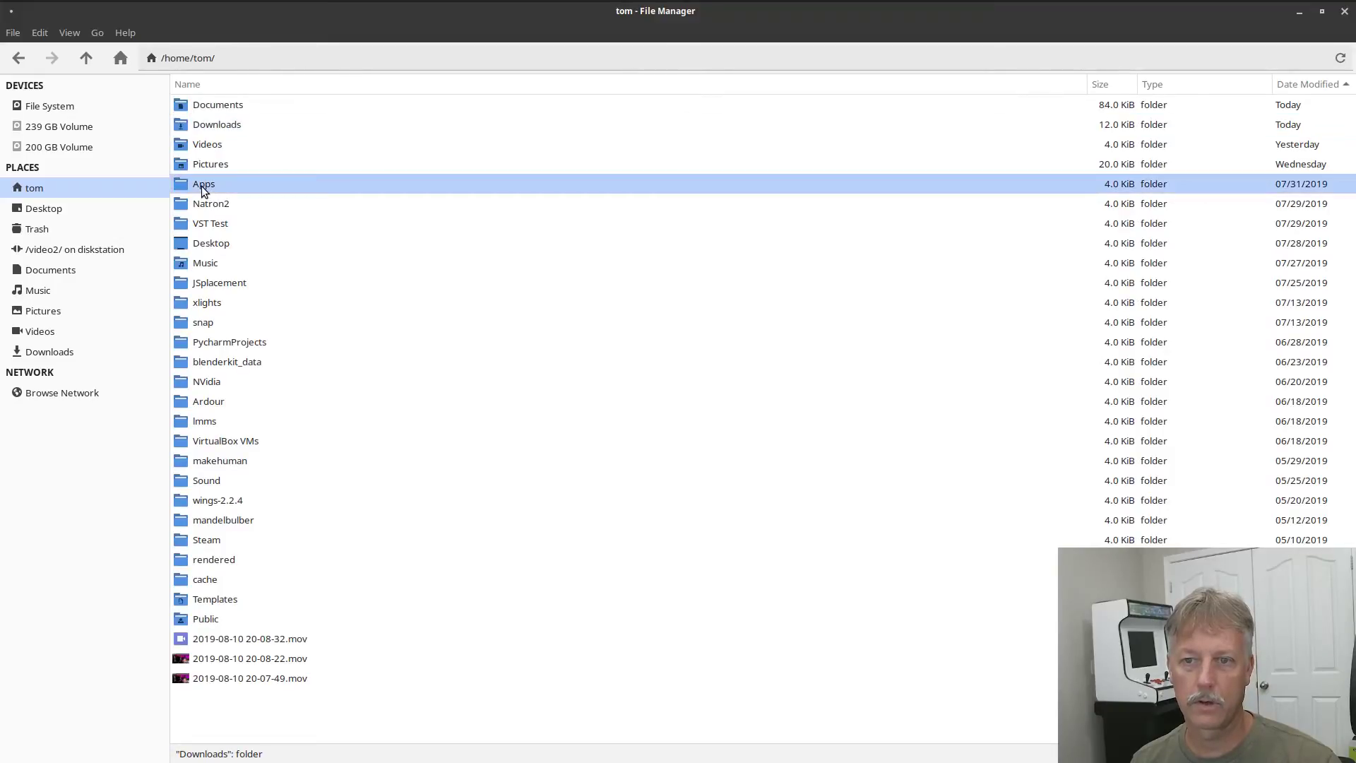
double_click(203, 184)
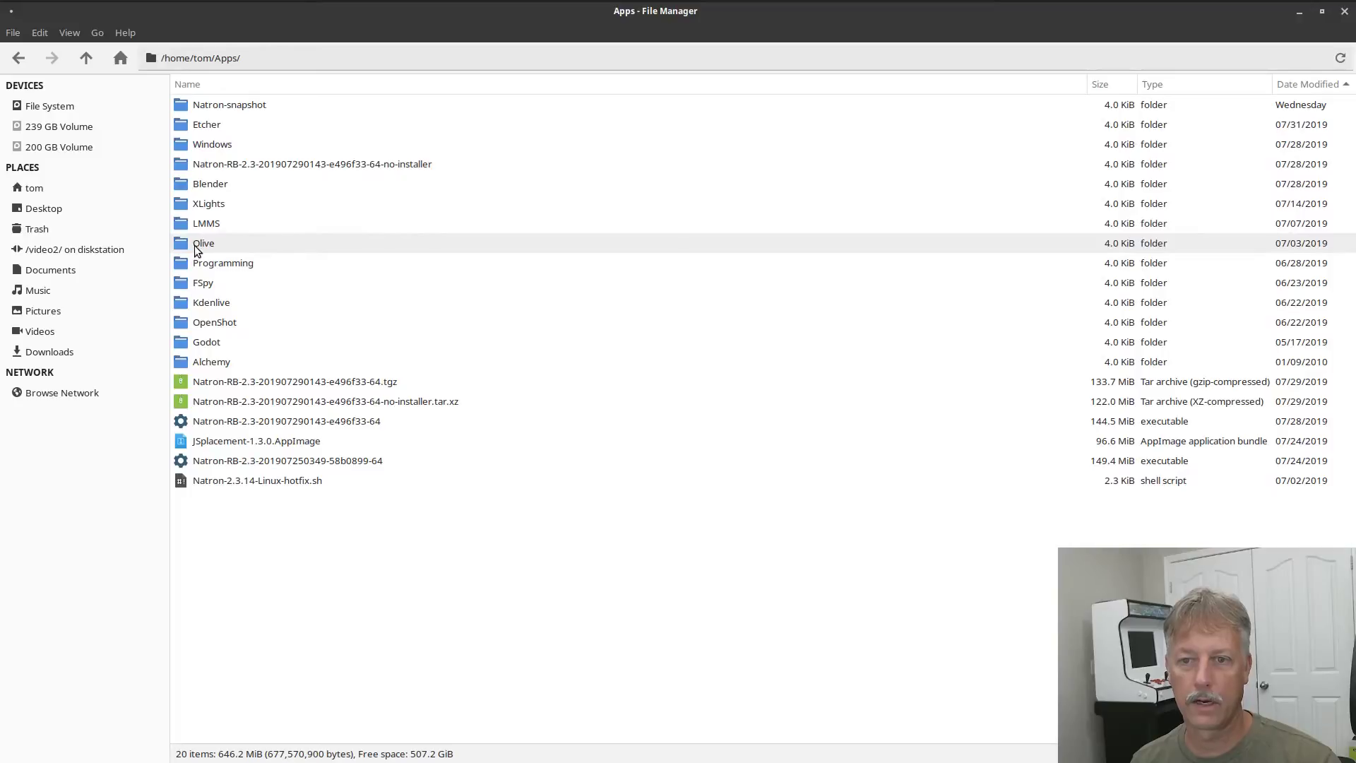
double_click(204, 243)
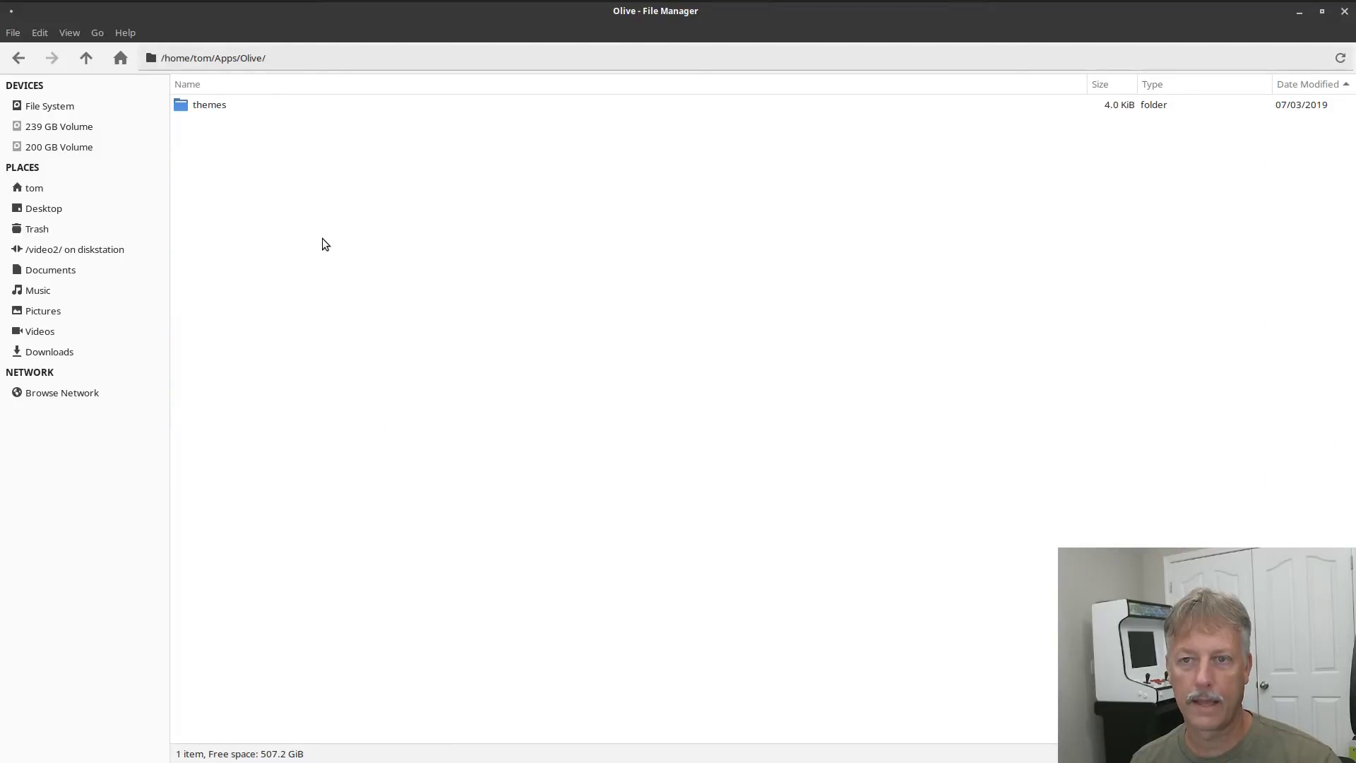
click(264, 124)
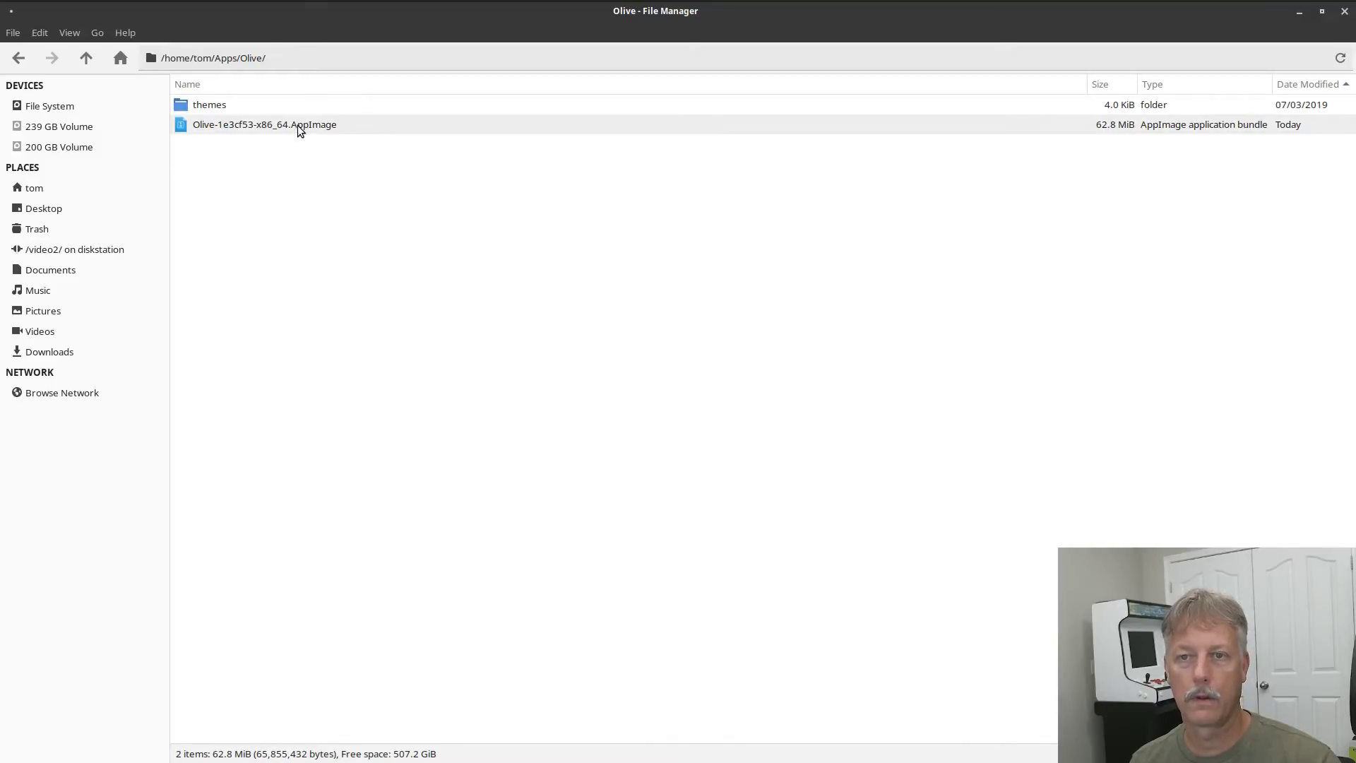
click(264, 124)
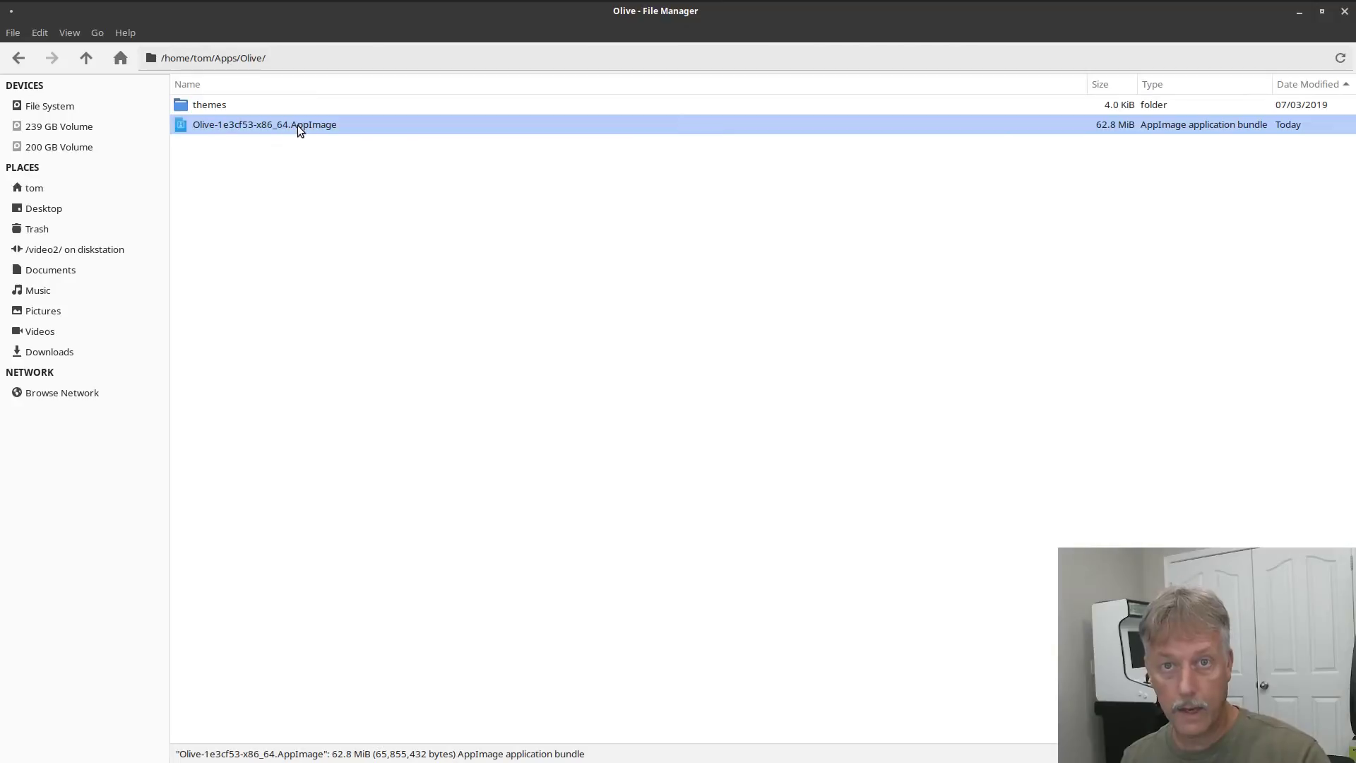
right_click(264, 123)
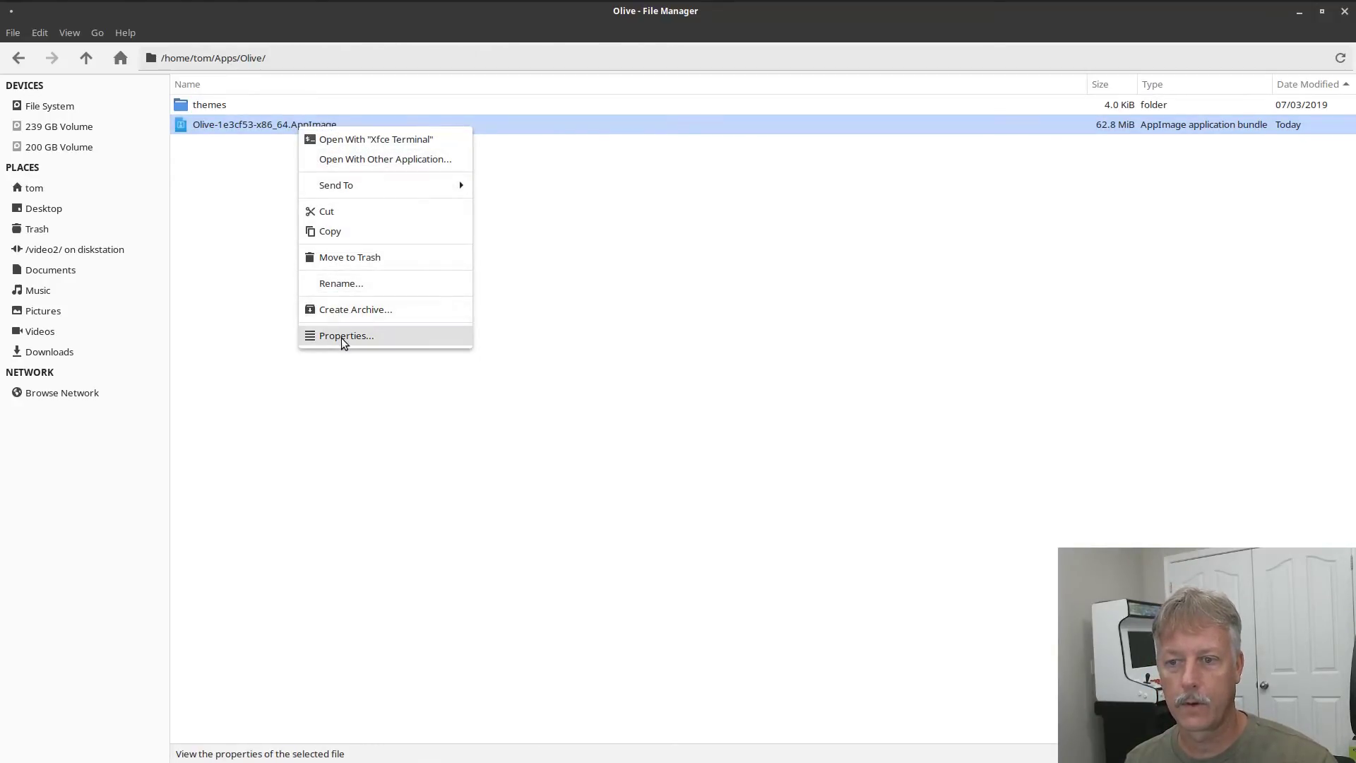
In the AppImage's Properties, tick 'Allow this file to run as a program' and close.
click(346, 335)
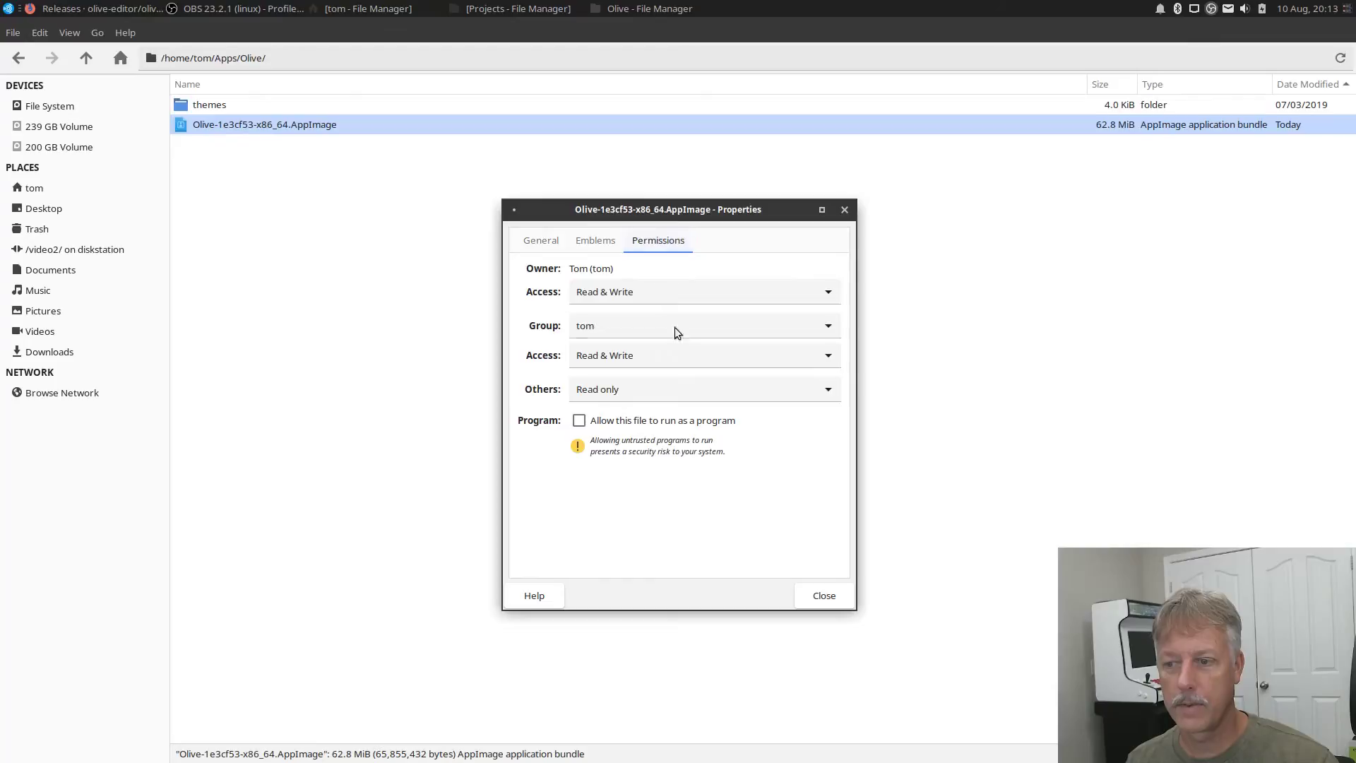
mouse_move(536, 423)
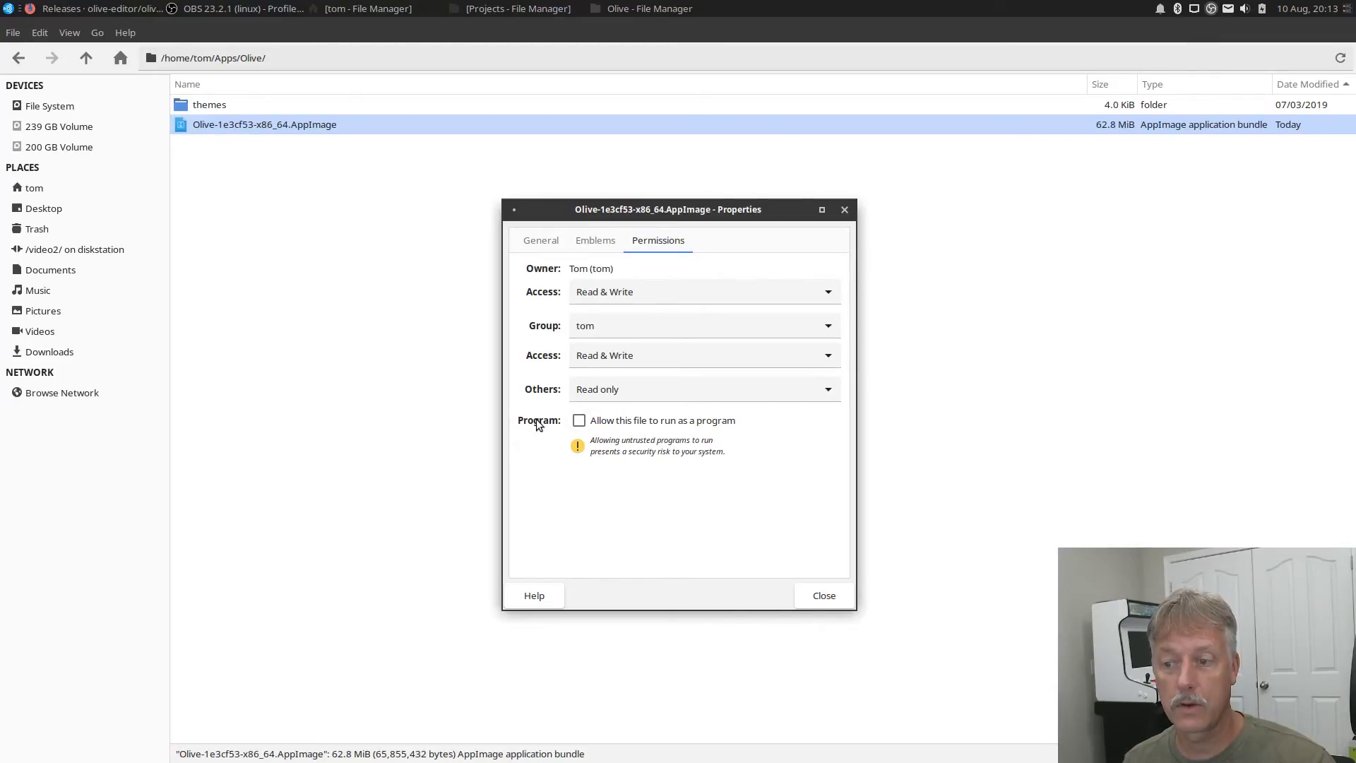
click(579, 420)
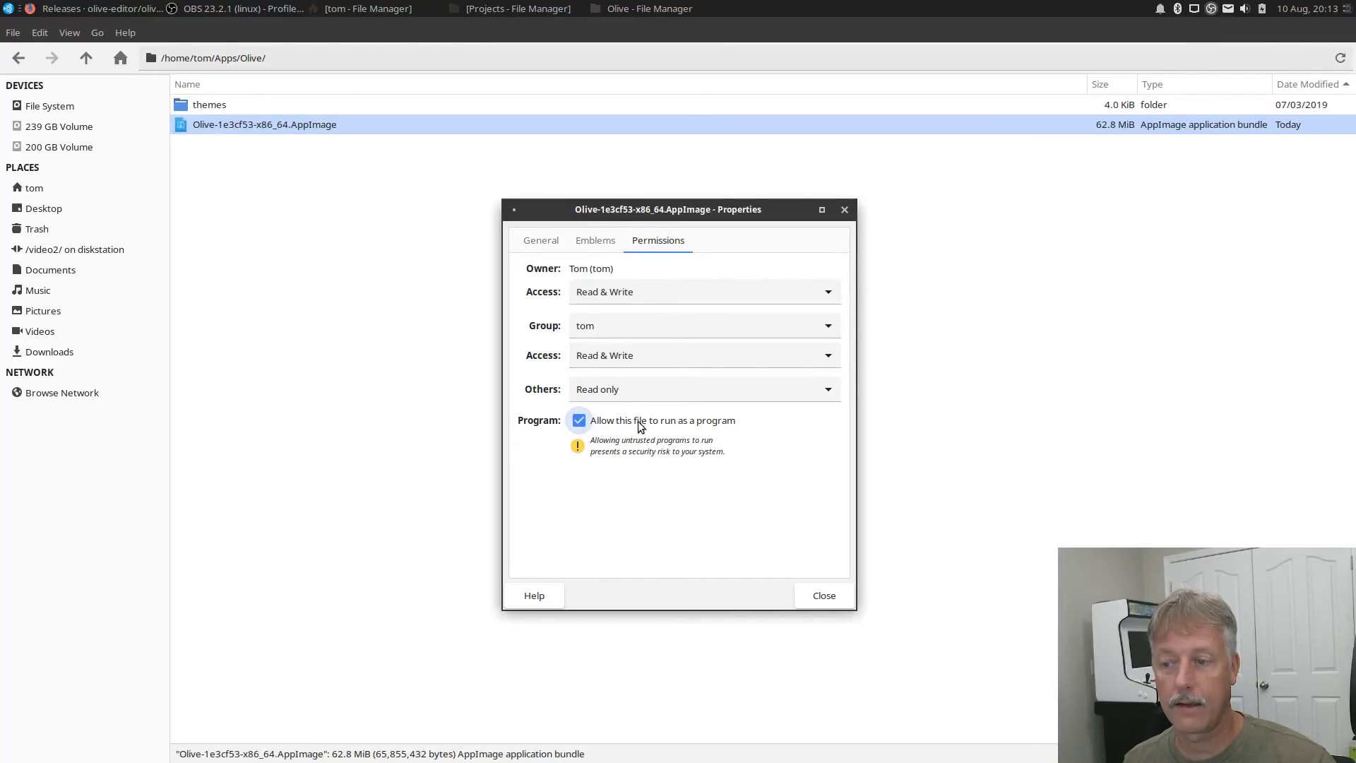
mouse_move(740, 434)
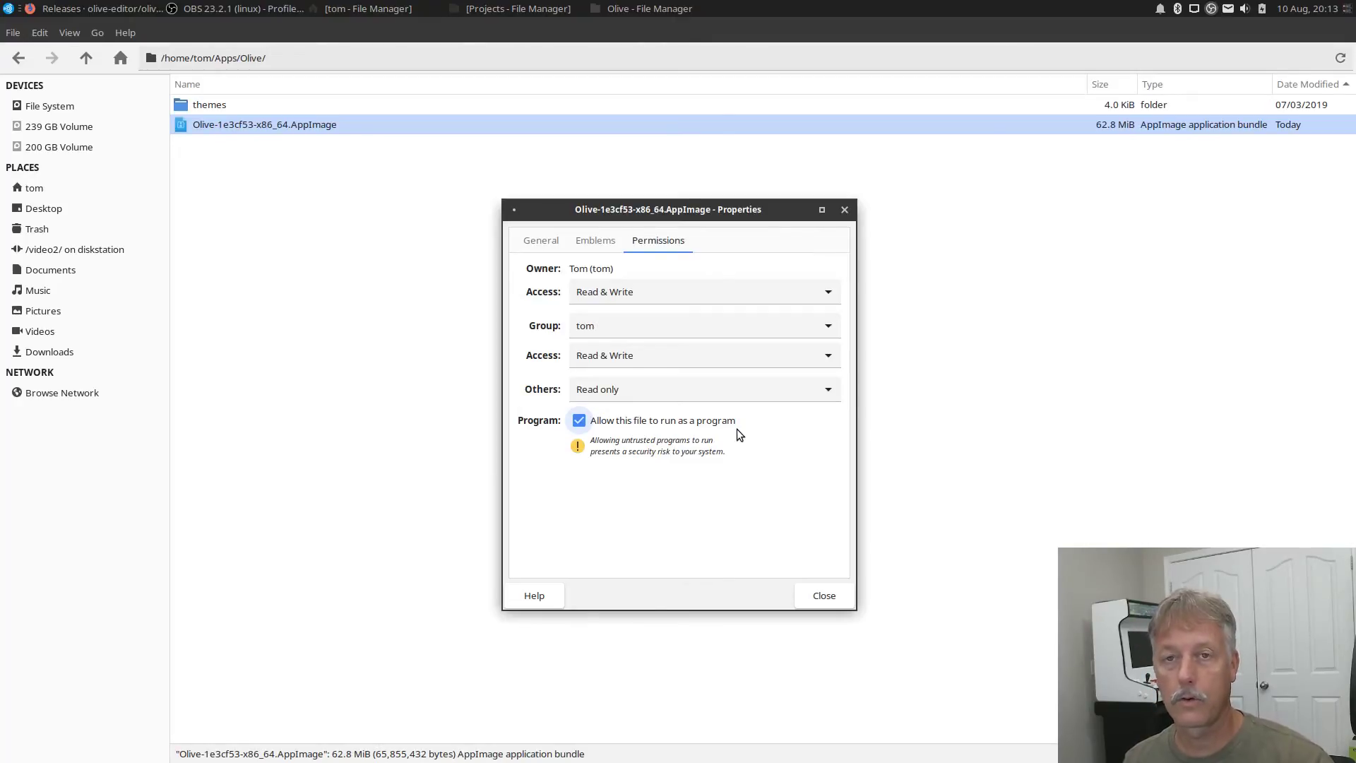
mouse_move(642, 595)
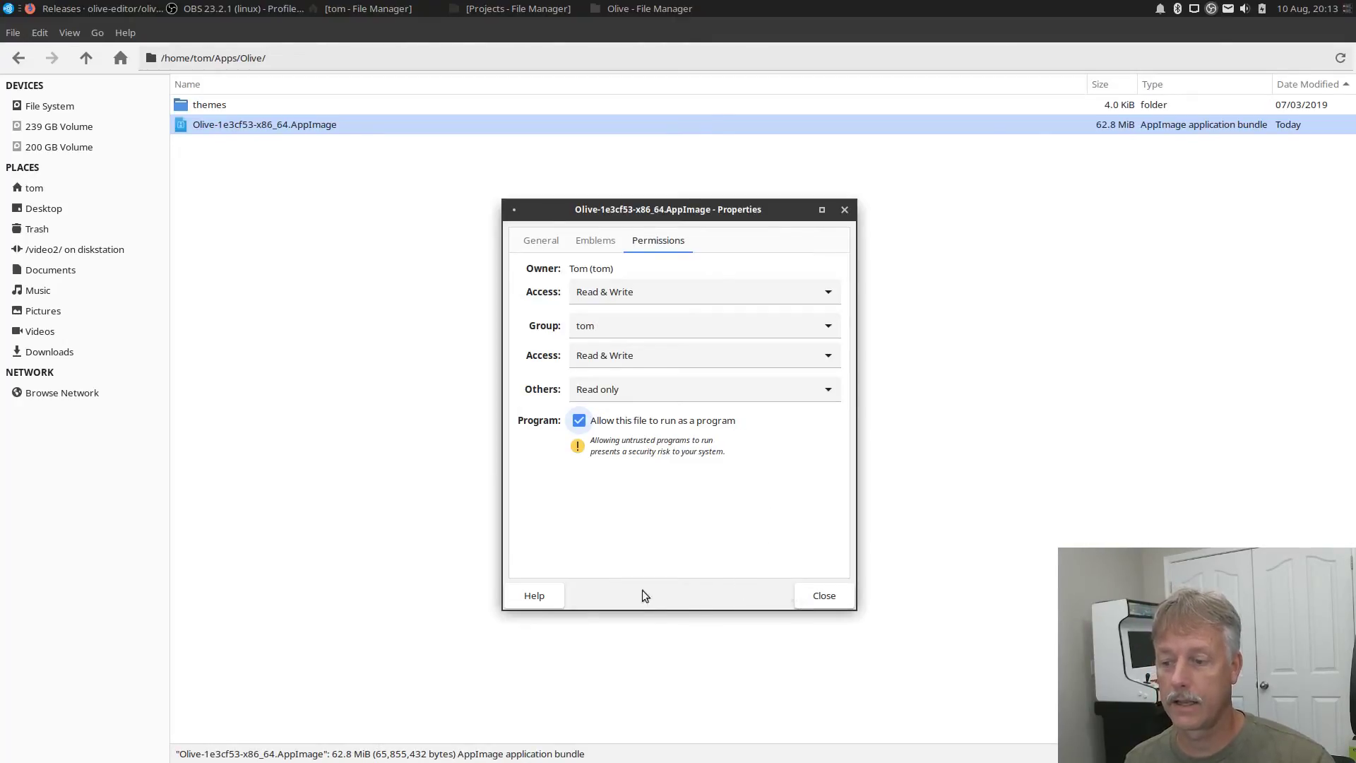
click(822, 595)
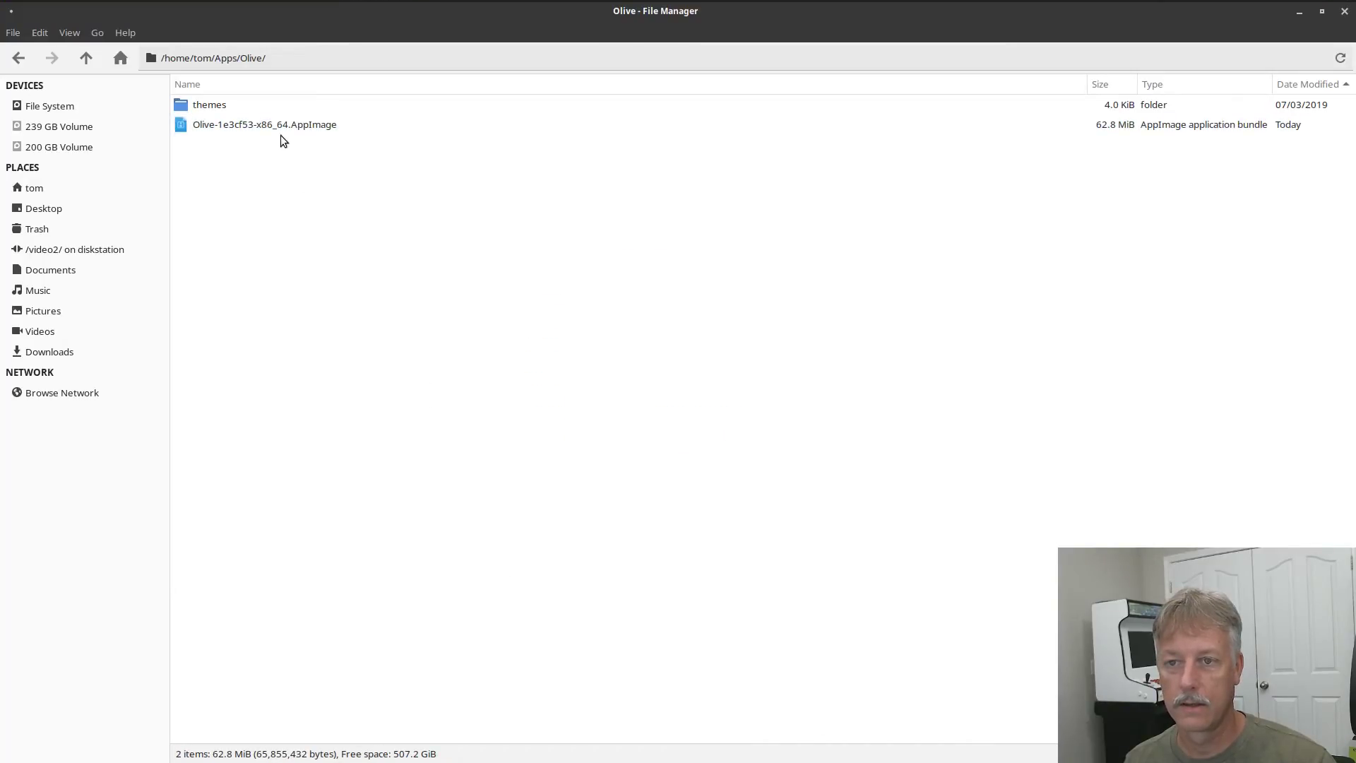
Launch Olive-1e3cf53-x86_64.AppImage, bringing up Olive's alpha welcome message.
click(264, 124)
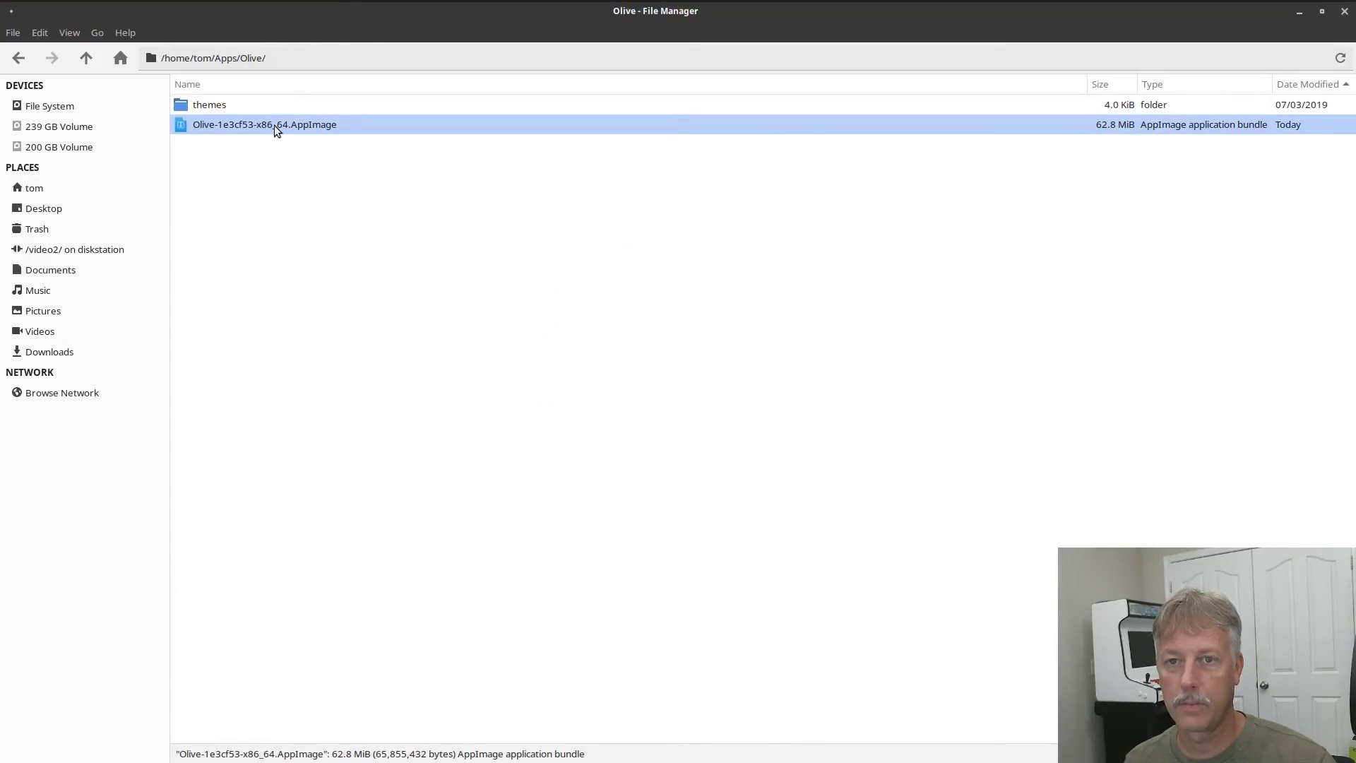
mouse_move(459, 336)
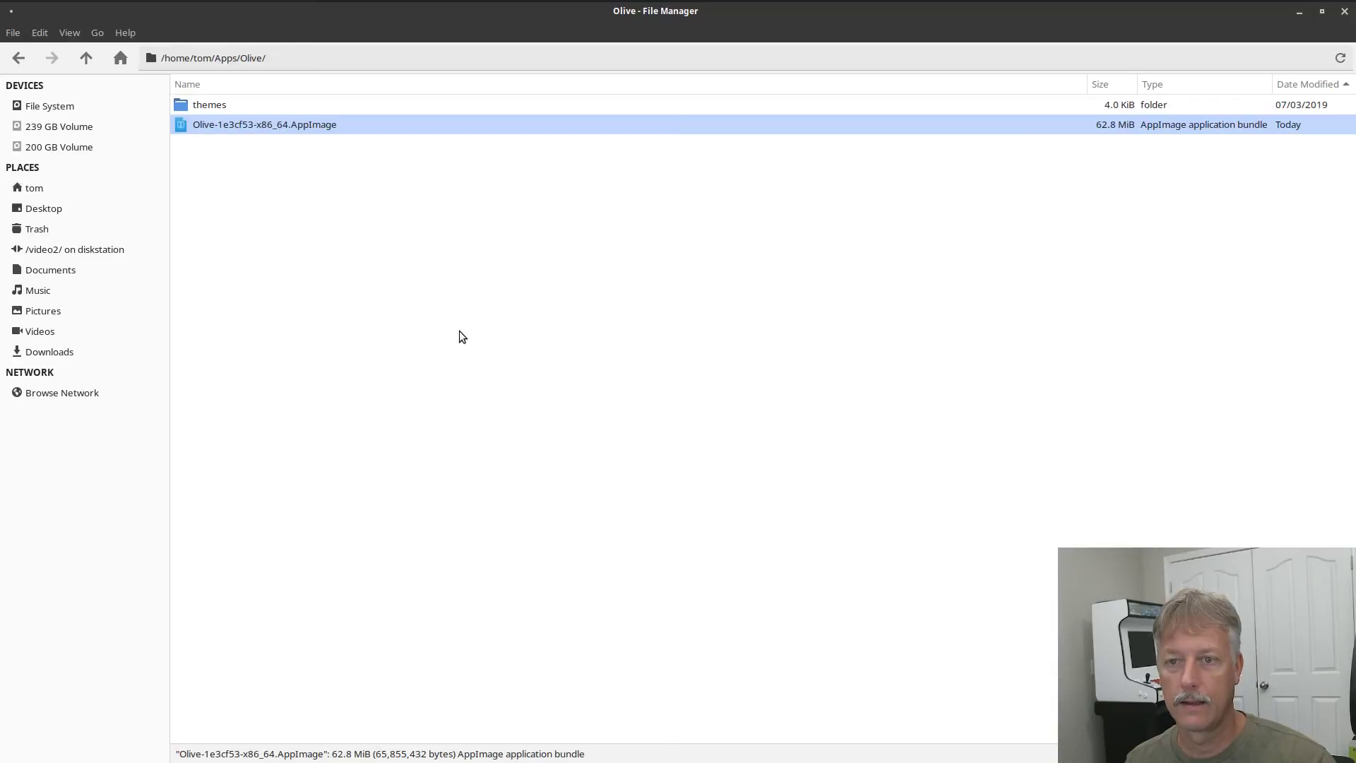
double_click(265, 124)
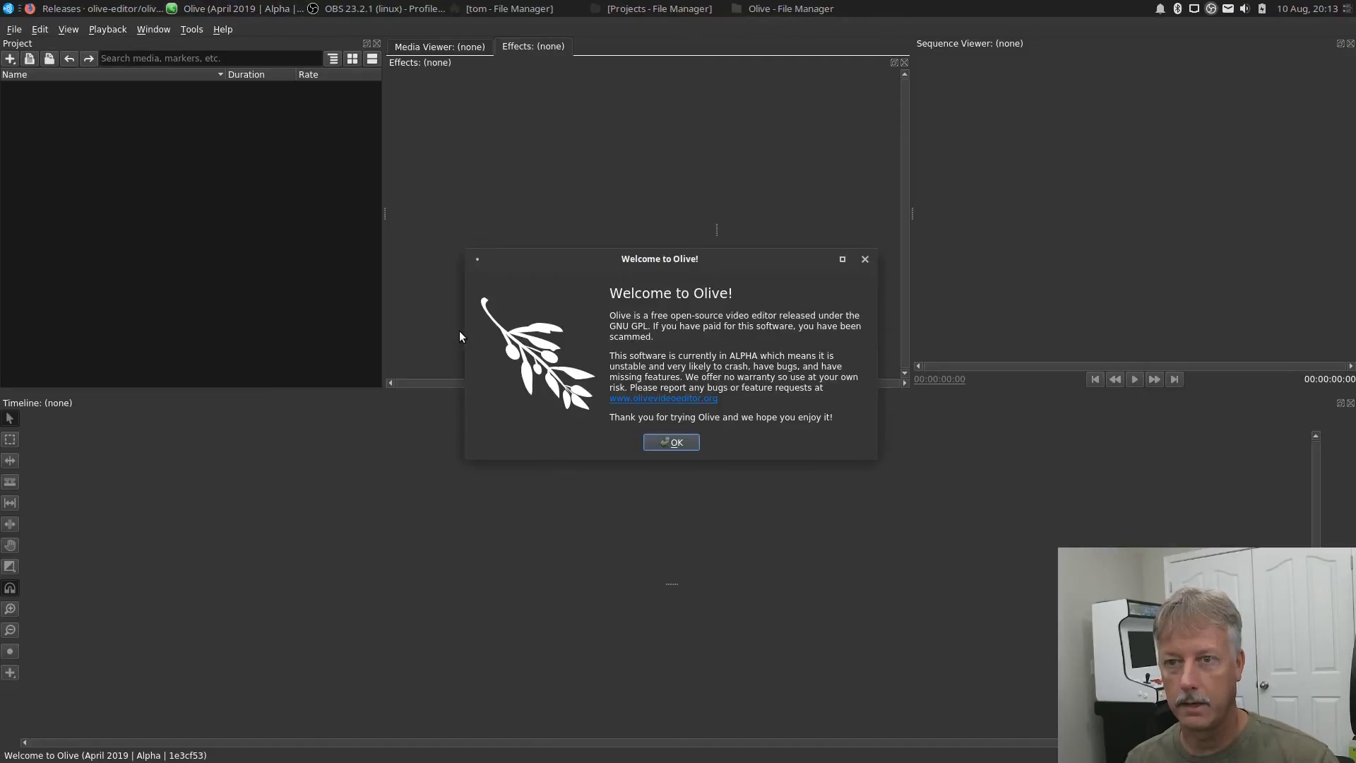